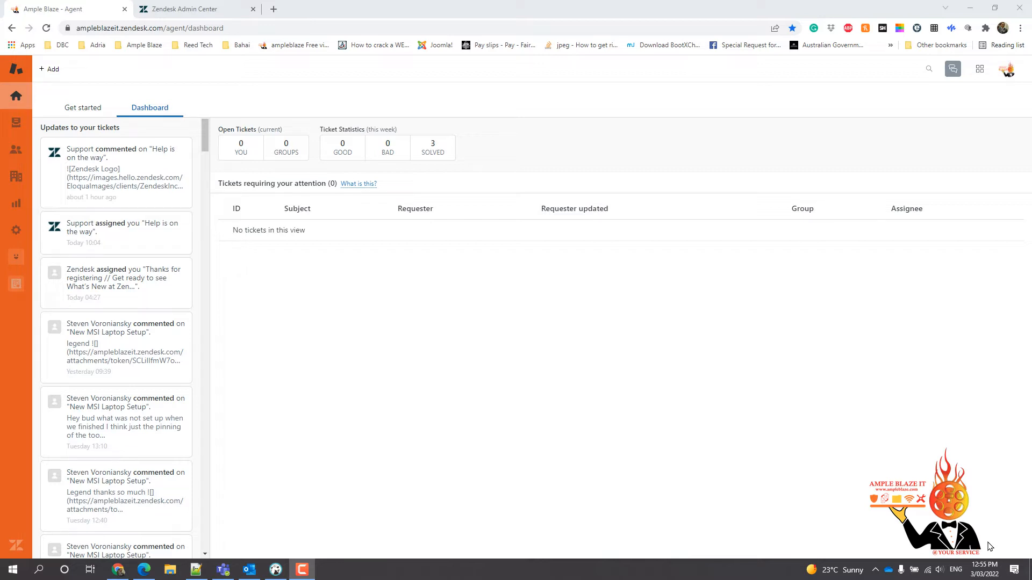
{"action": "mouse_move", "coordinate": [403, 391]}
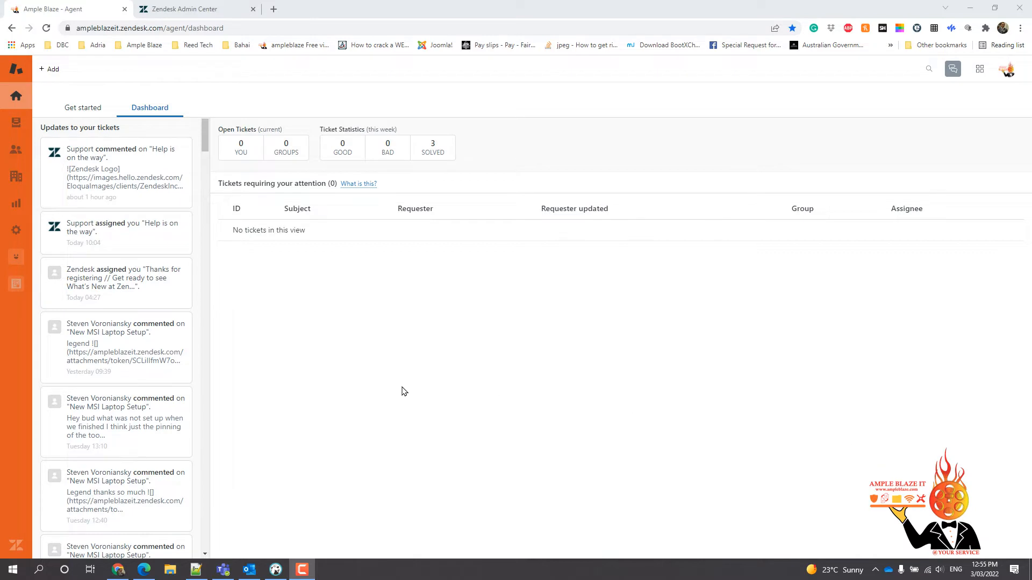
{"action": "mouse_move", "coordinate": [395, 332]}
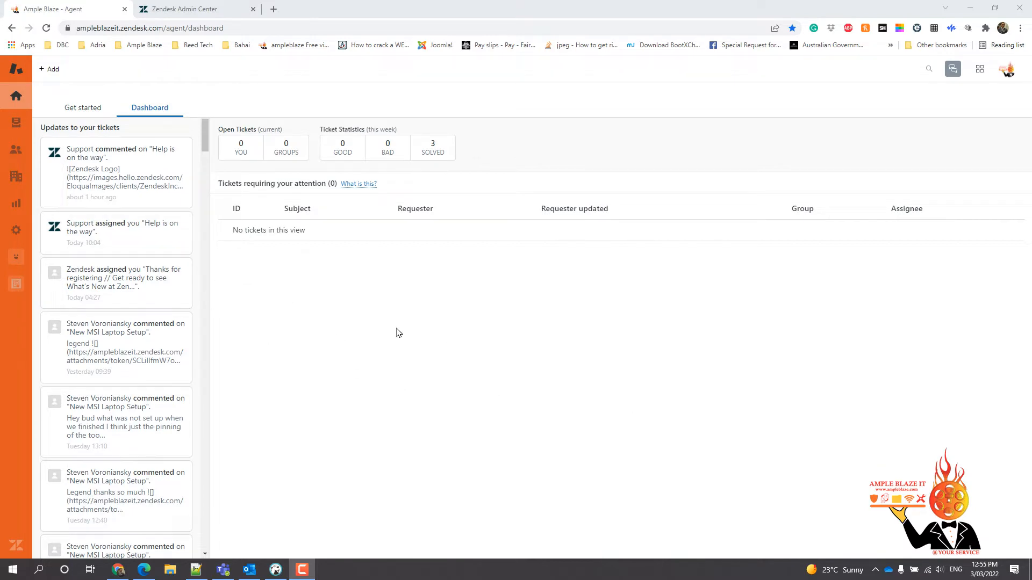
{"action": "mouse_move", "coordinate": [391, 330]}
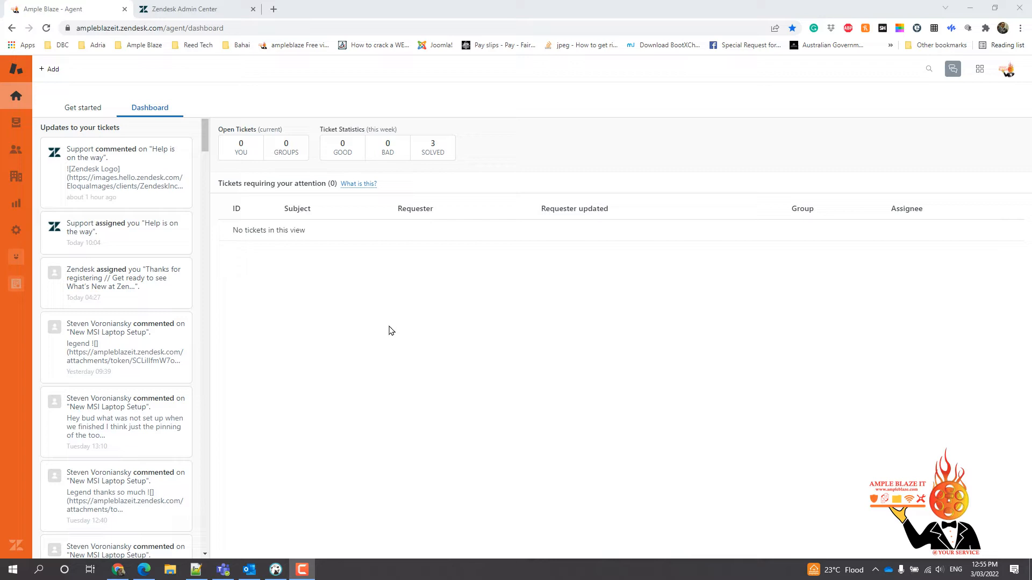
{"action": "mouse_move", "coordinate": [227, 223]}
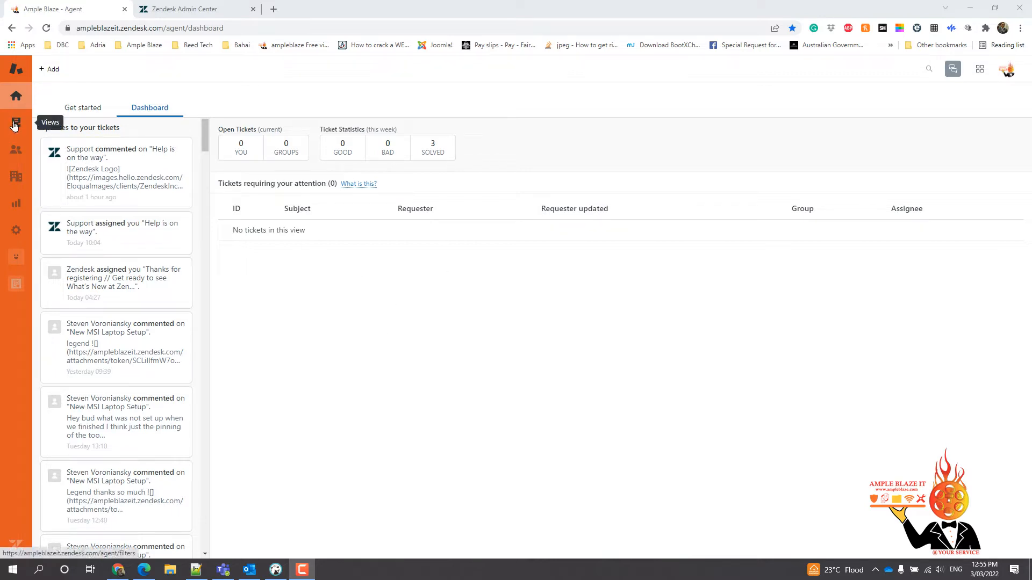
Show the Agent Workspace ticket views list, including Paid Invoices
{"action": "left_click", "coordinate": [15, 123]}
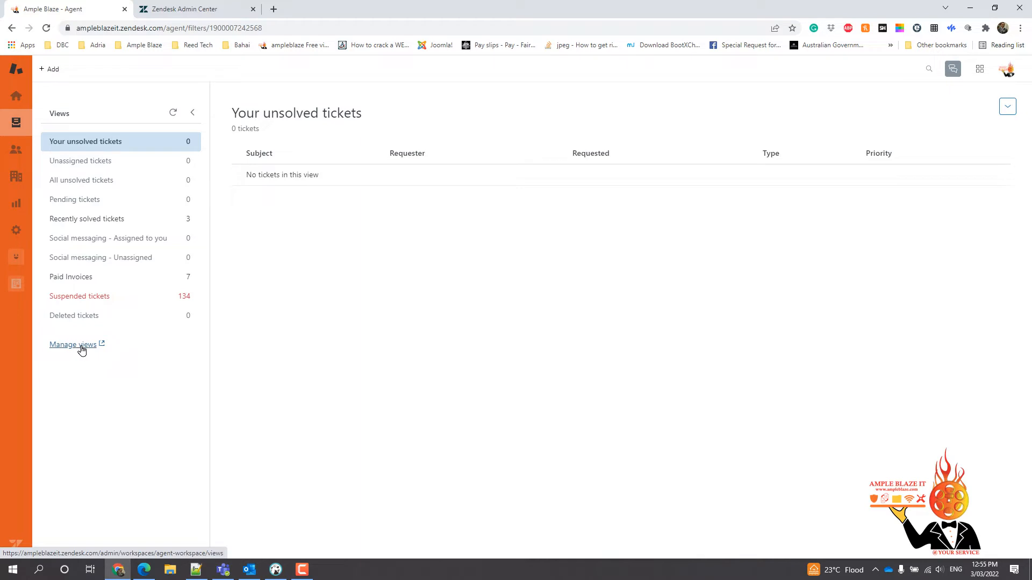
Go to the Admin Center shared Views list and reveal Paid Invoices' row actions
{"action": "left_click", "coordinate": [72, 344]}
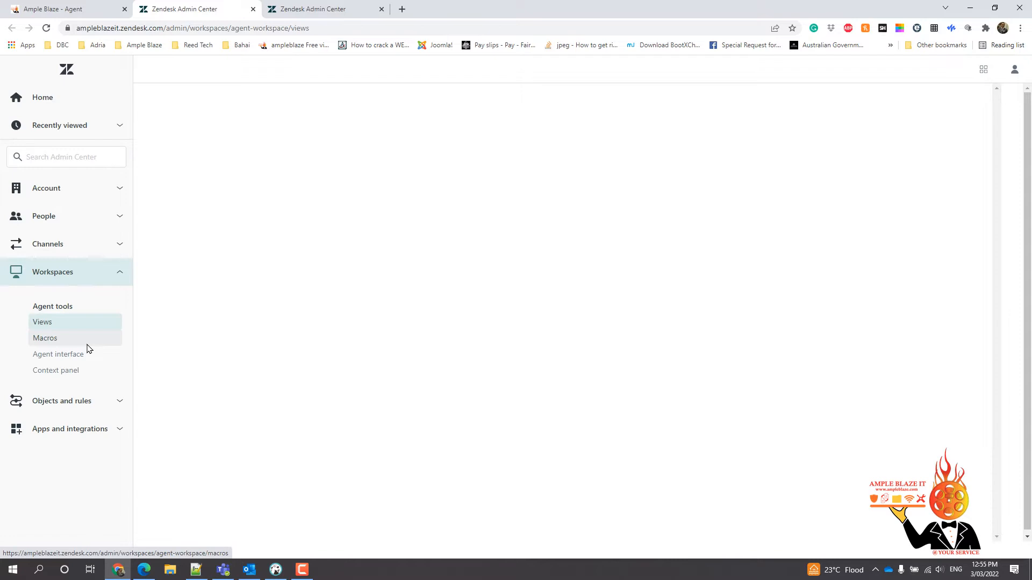
{"action": "left_click", "coordinate": [42, 322]}
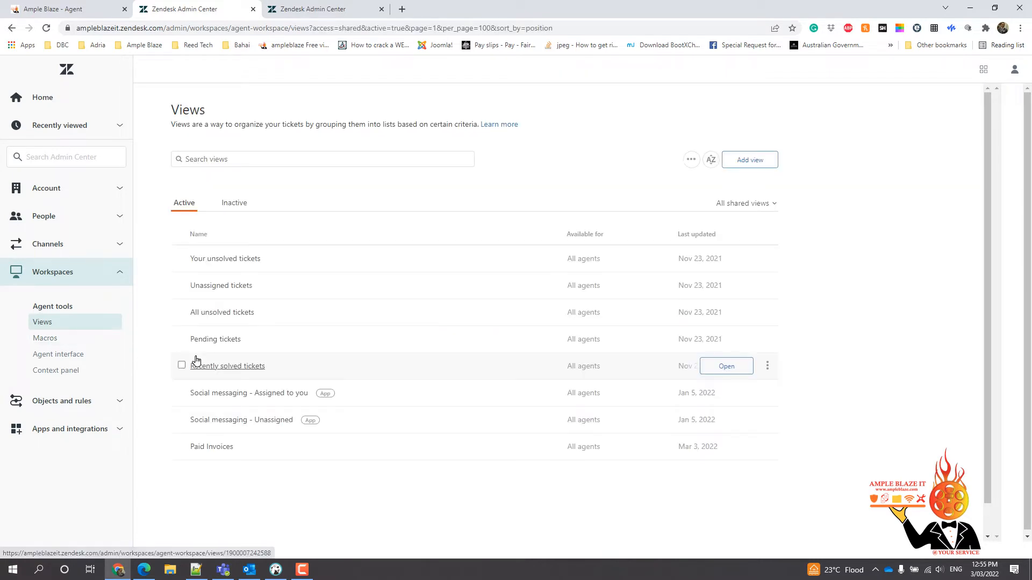
{"action": "mouse_move", "coordinate": [298, 127]}
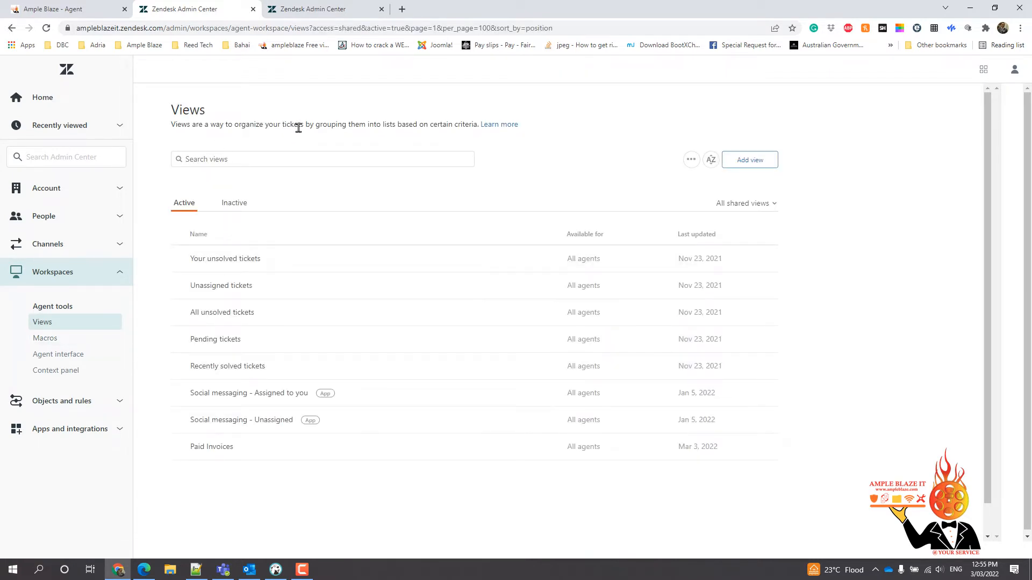
{"action": "mouse_move", "coordinate": [325, 150]}
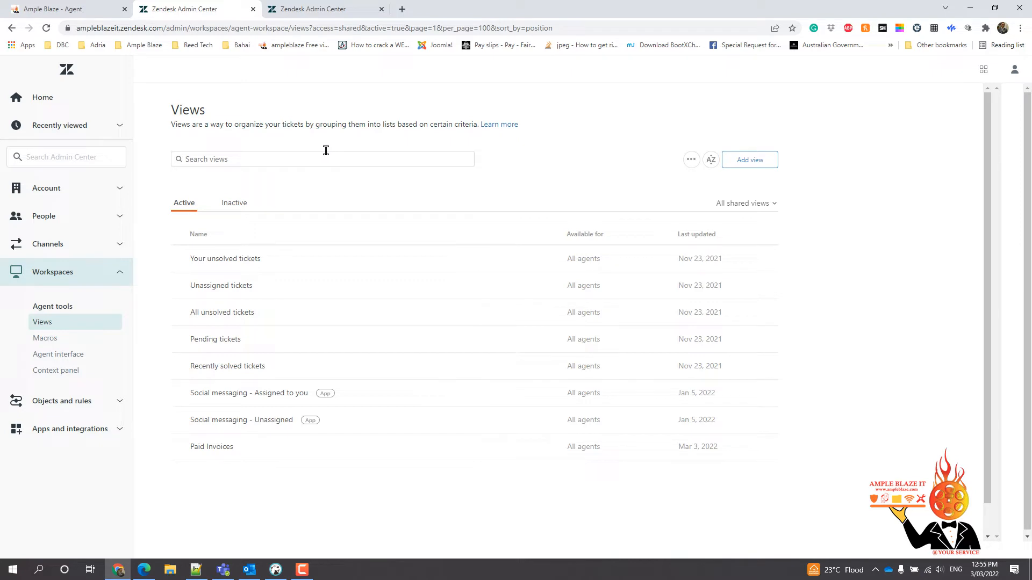
{"action": "mouse_move", "coordinate": [300, 461]}
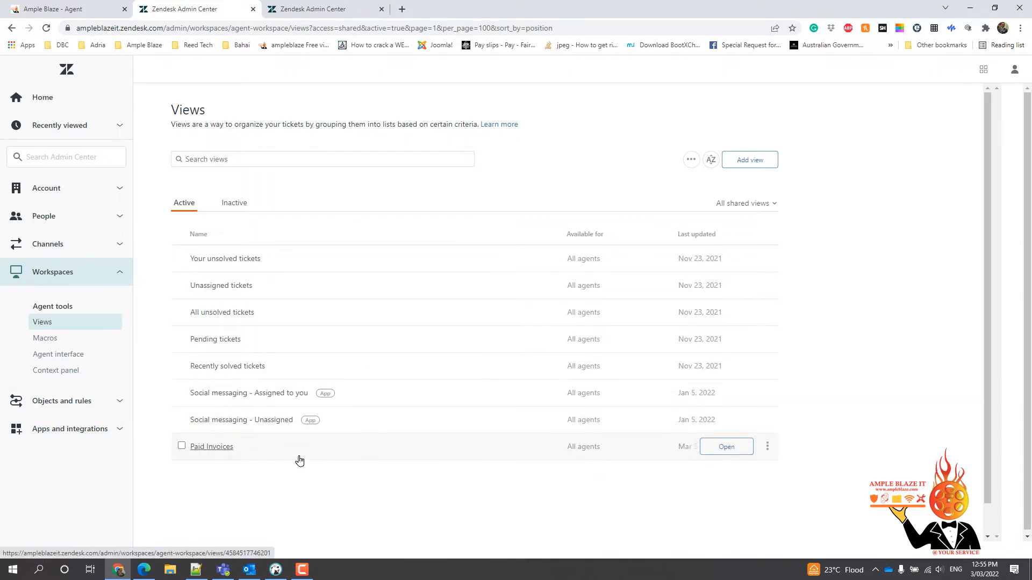
{"action": "mouse_move", "coordinate": [466, 296]}
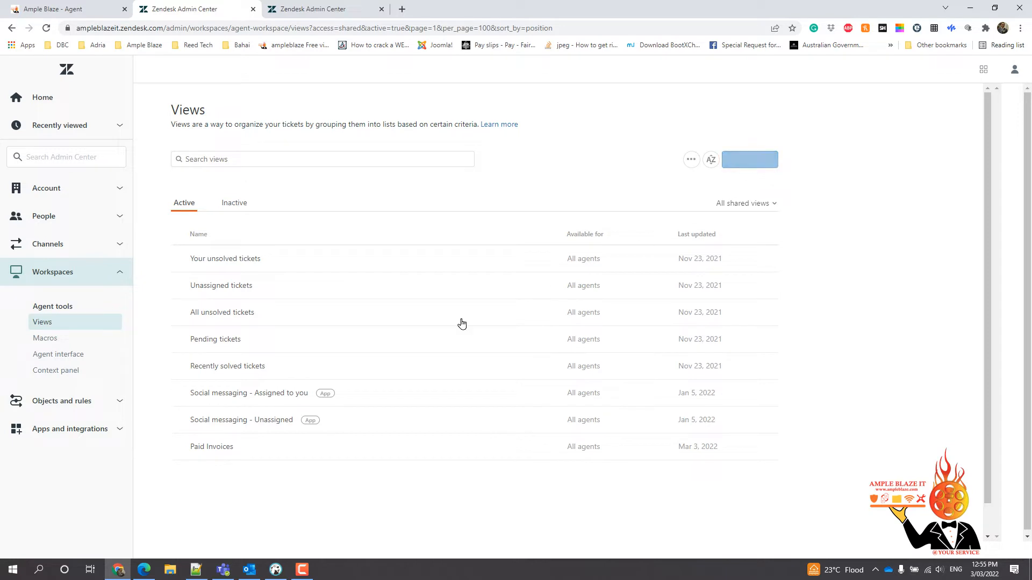
{"action": "mouse_move", "coordinate": [207, 452]}
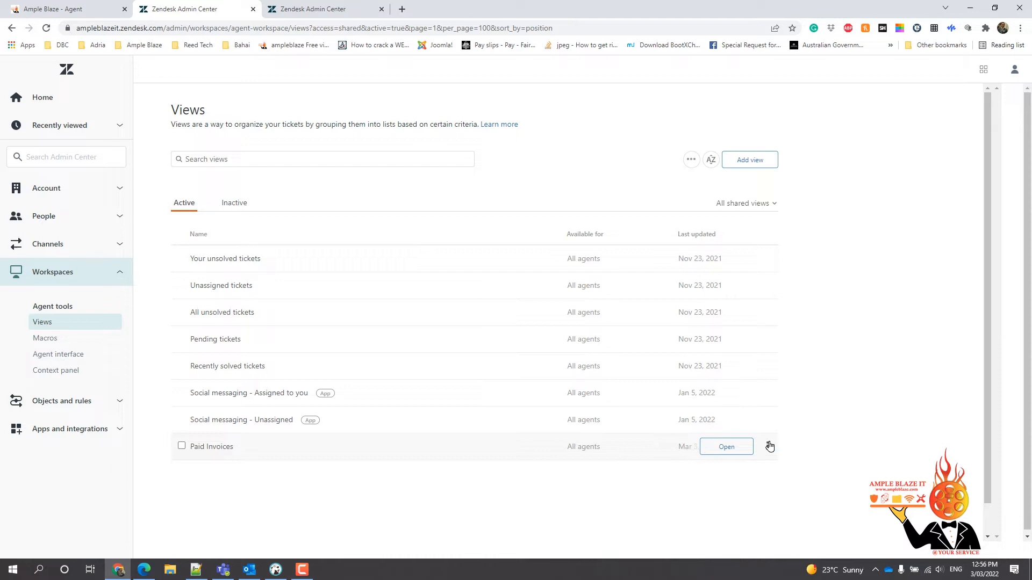
{"action": "mouse_move", "coordinate": [752, 479]}
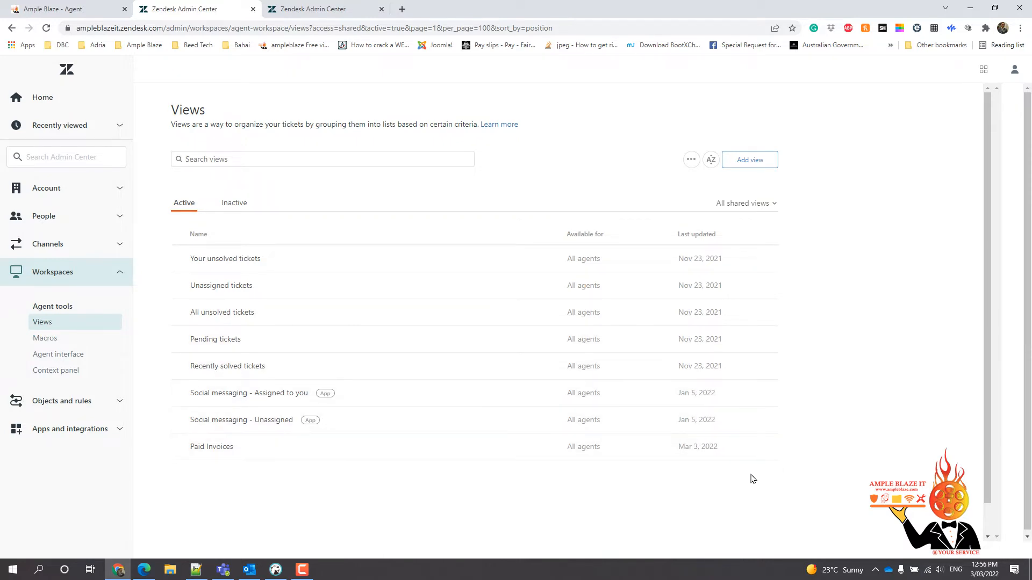
{"action": "left_click", "coordinate": [766, 451]}
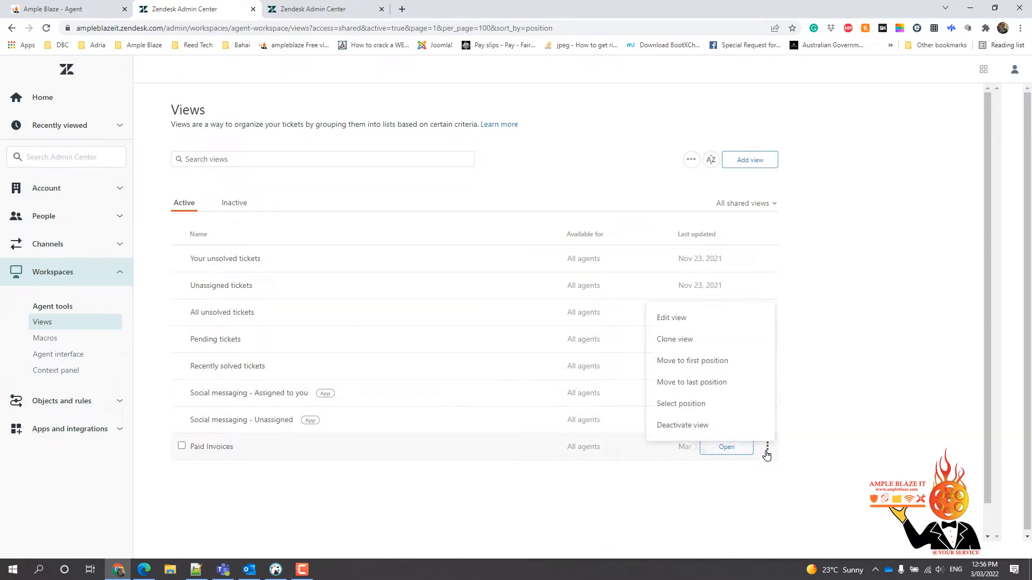
{"action": "mouse_move", "coordinate": [691, 360]}
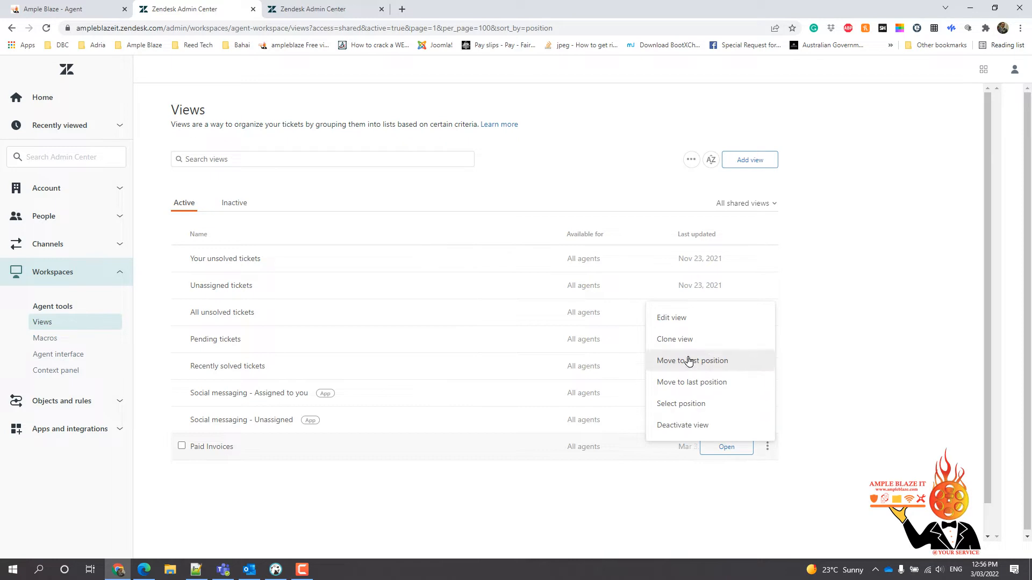
Edit the Paid Invoices view and change Who has access to Only you
{"action": "left_click", "coordinate": [671, 317]}
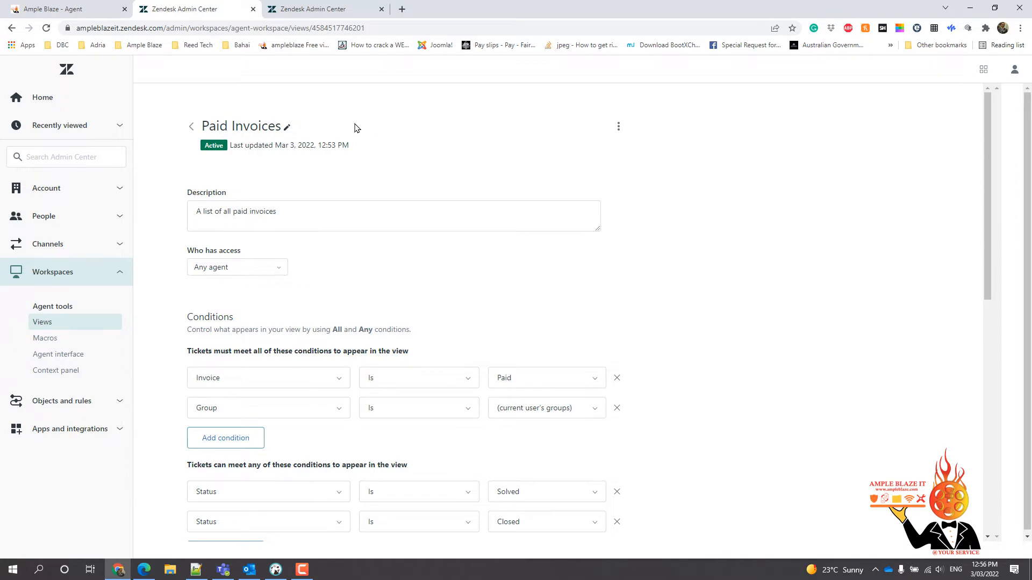
{"action": "mouse_move", "coordinate": [266, 284]}
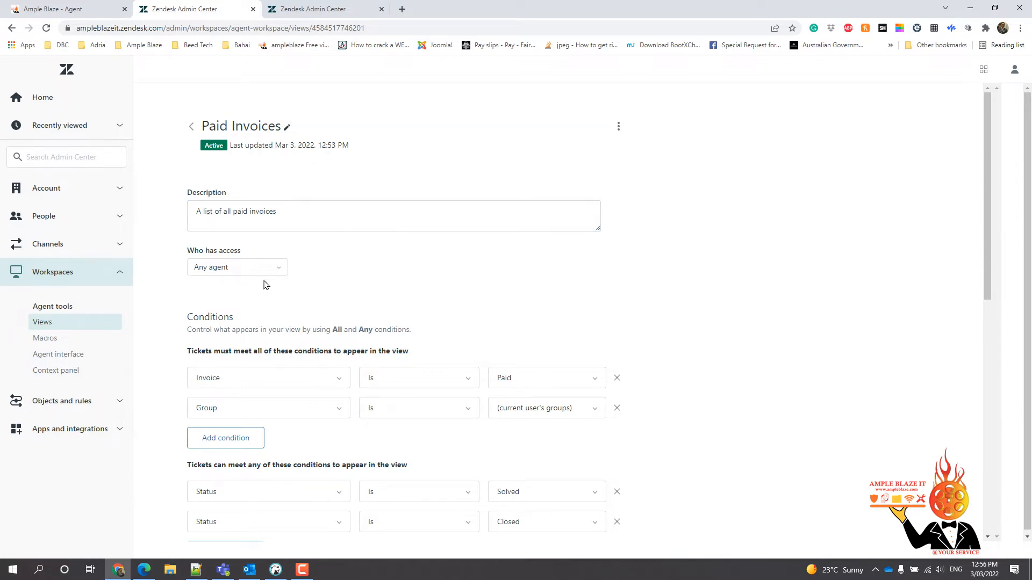
{"action": "mouse_move", "coordinate": [237, 282]}
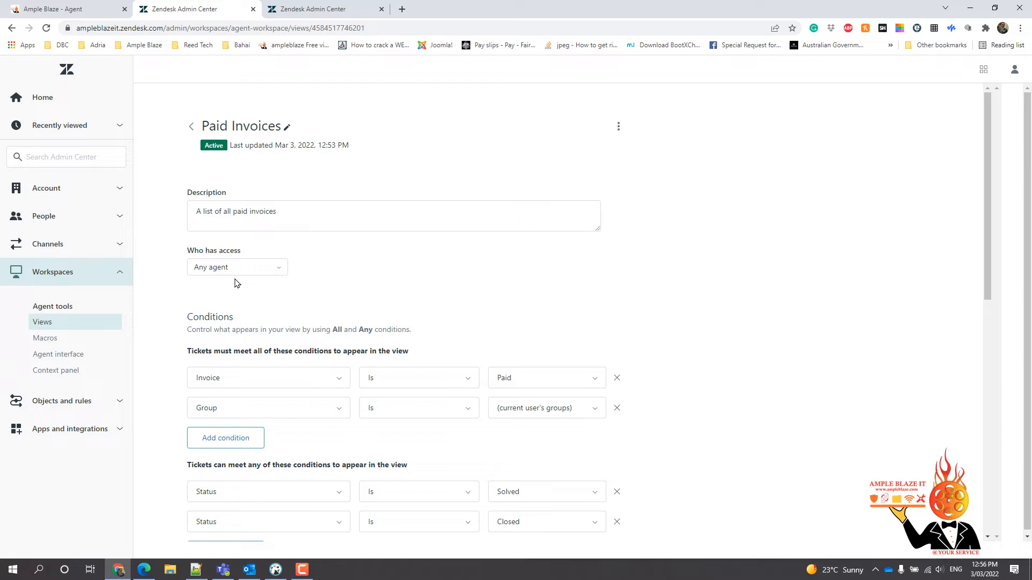
{"action": "mouse_move", "coordinate": [199, 279]}
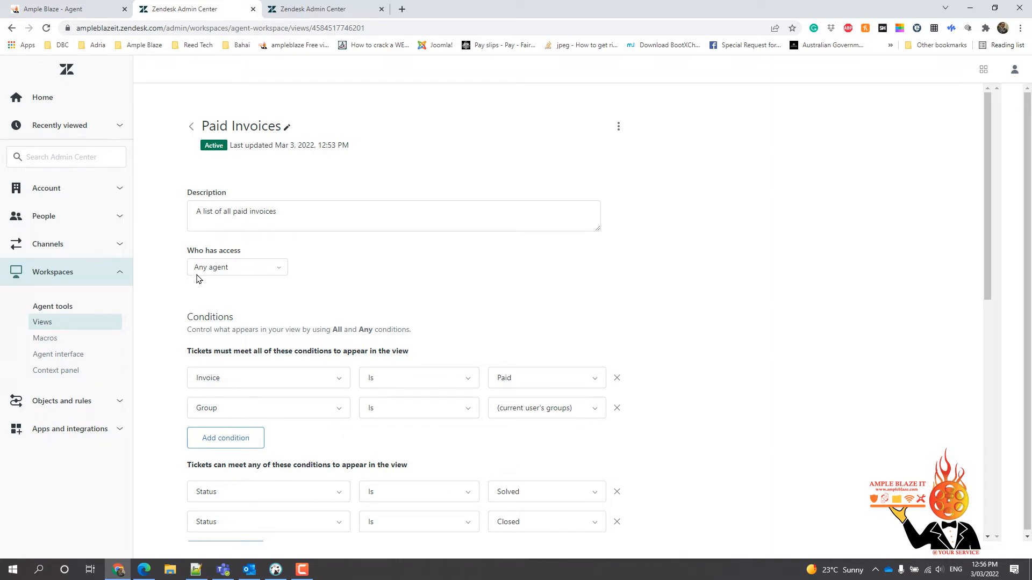
{"action": "left_click", "coordinate": [236, 268]}
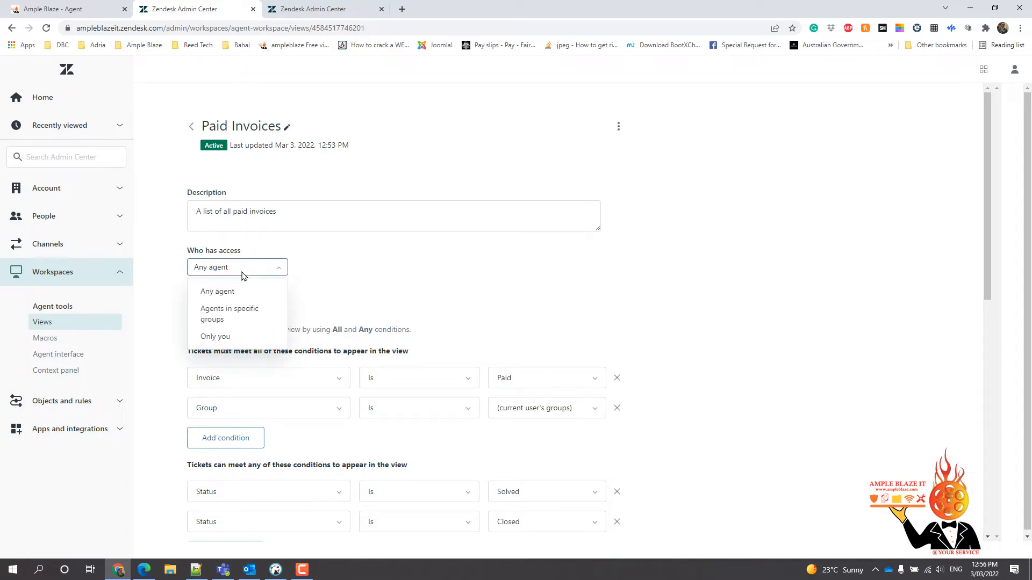
{"action": "left_click", "coordinate": [215, 336]}
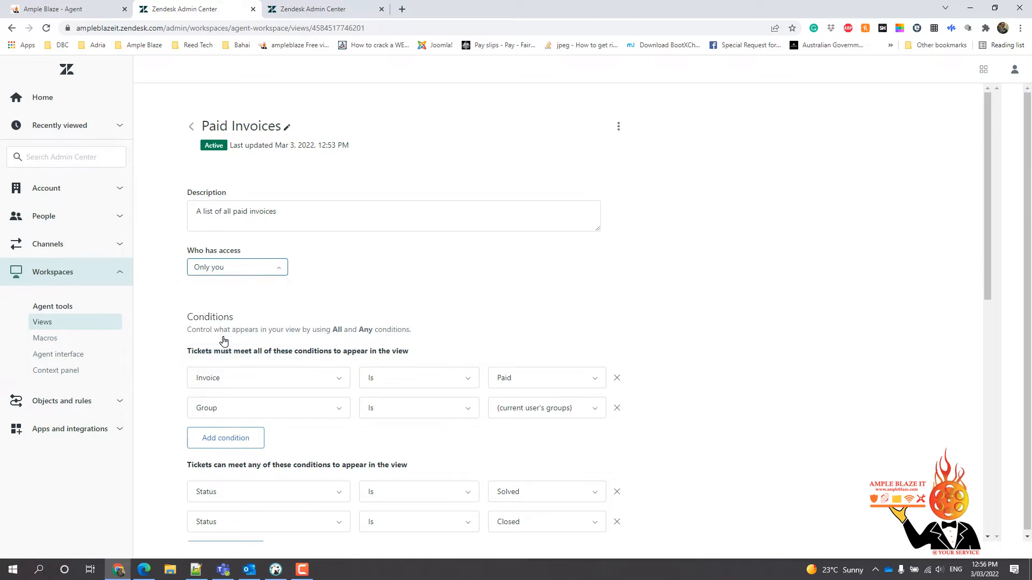
{"action": "left_click", "coordinate": [236, 267]}
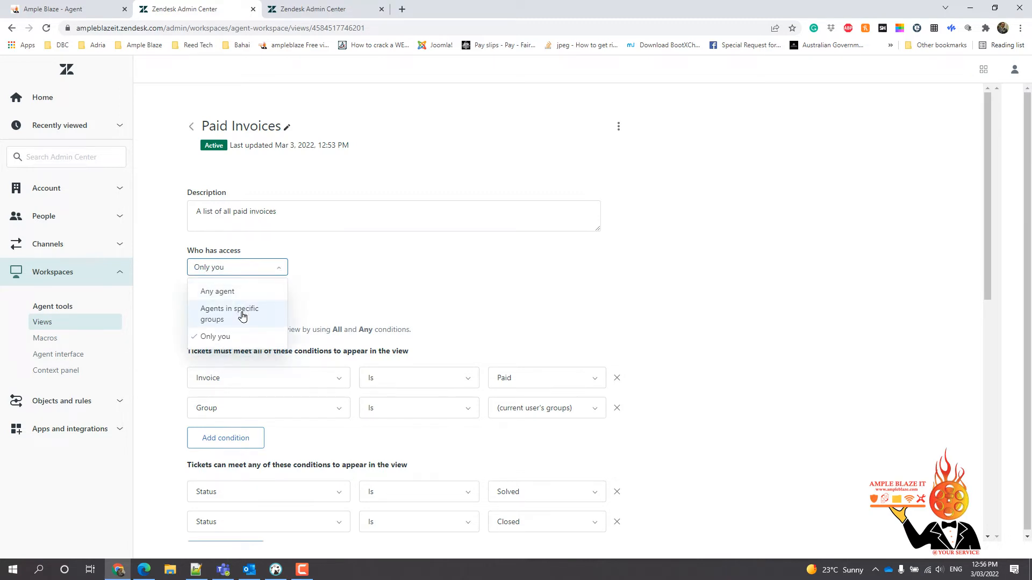
{"action": "mouse_move", "coordinate": [219, 336]}
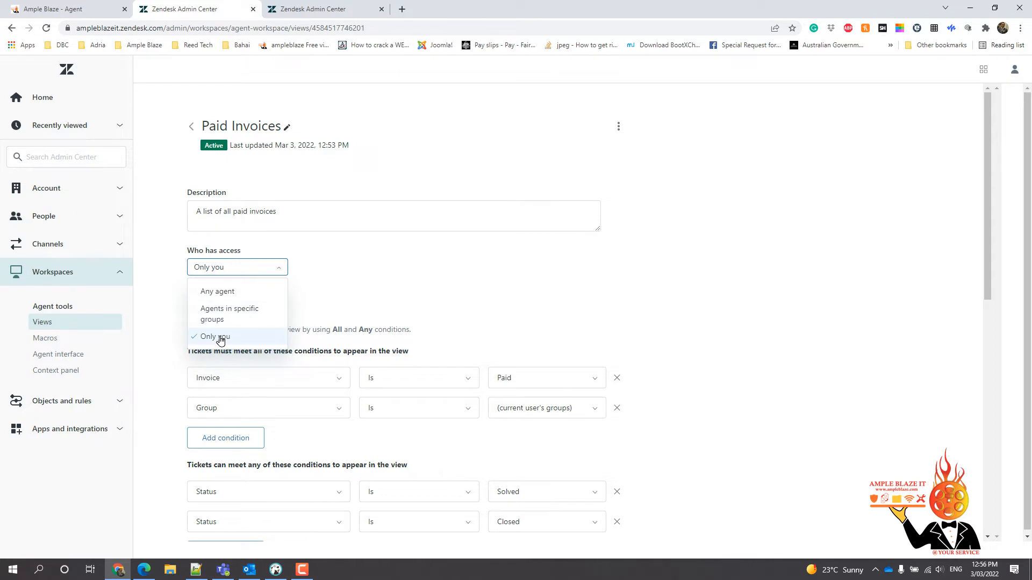
{"action": "left_click", "coordinate": [213, 337]}
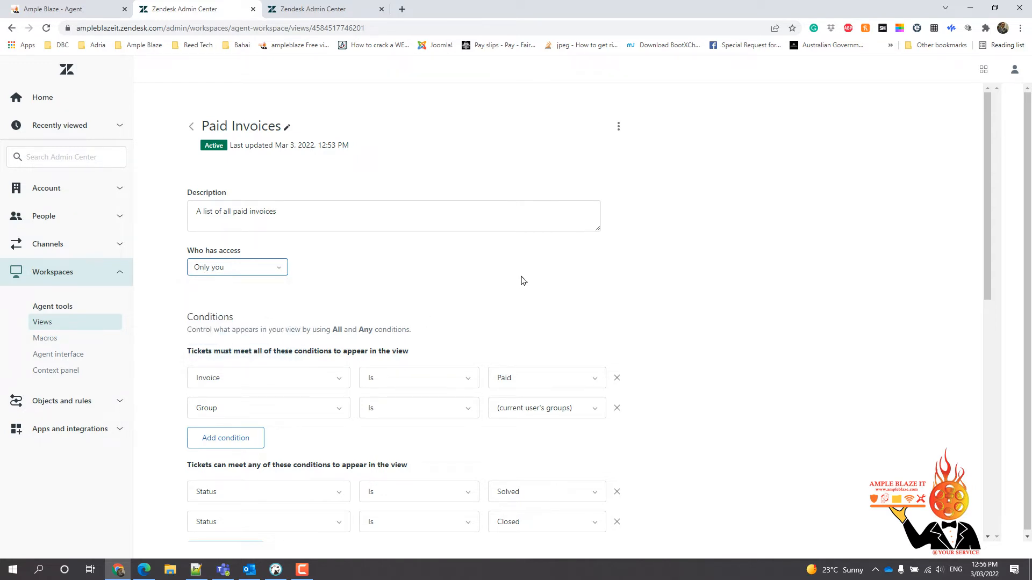
{"action": "left_click", "coordinate": [393, 215]}
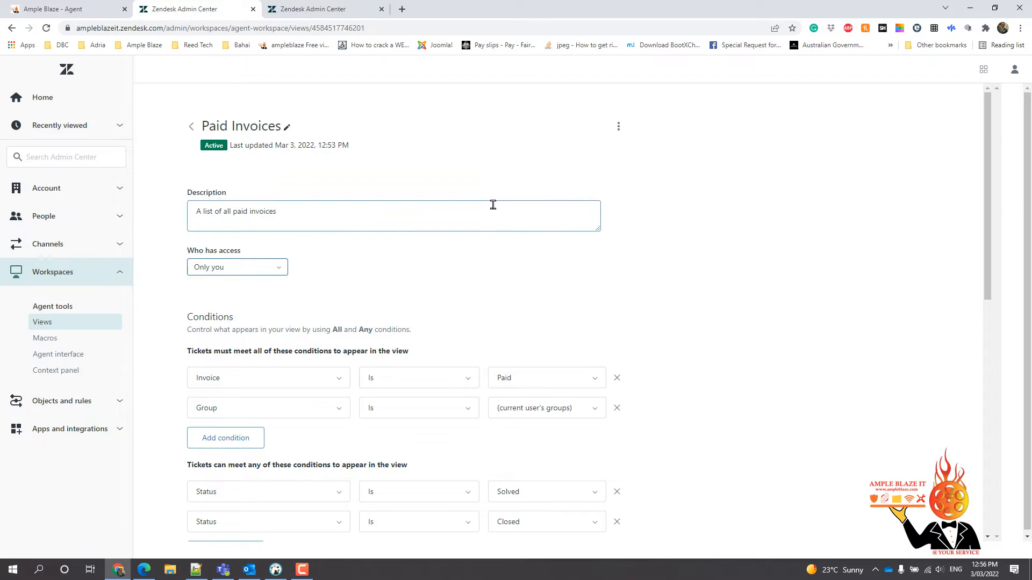
{"action": "mouse_move", "coordinate": [652, 233]}
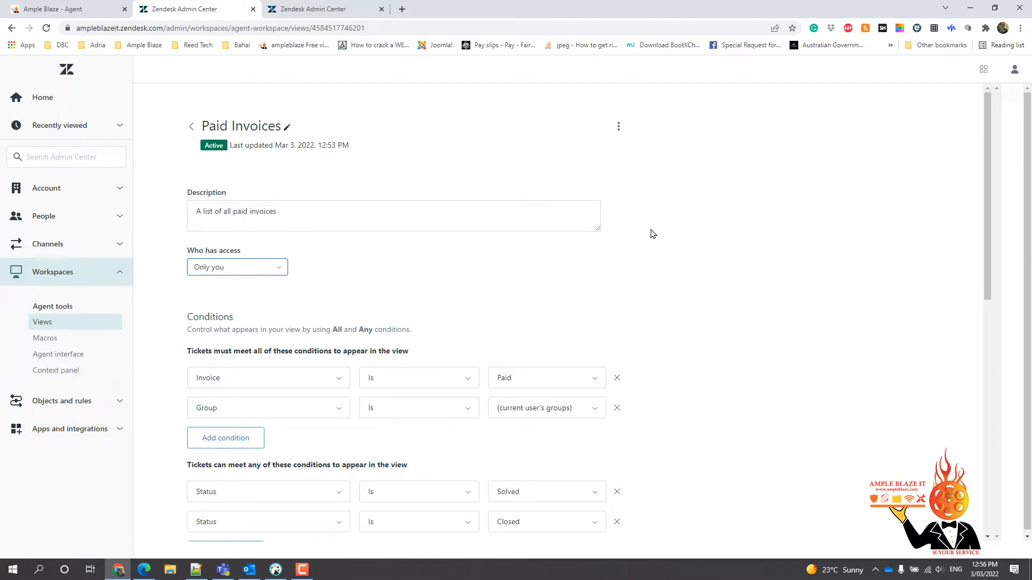
{"action": "mouse_move", "coordinate": [641, 315]}
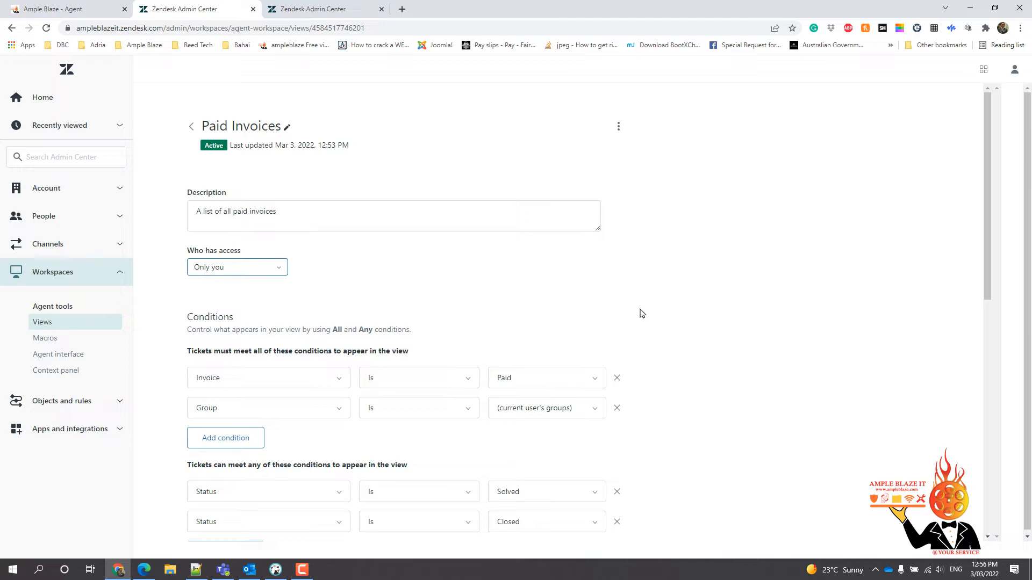
{"action": "scroll", "scroll_direction": "down", "scroll_amount": 3}
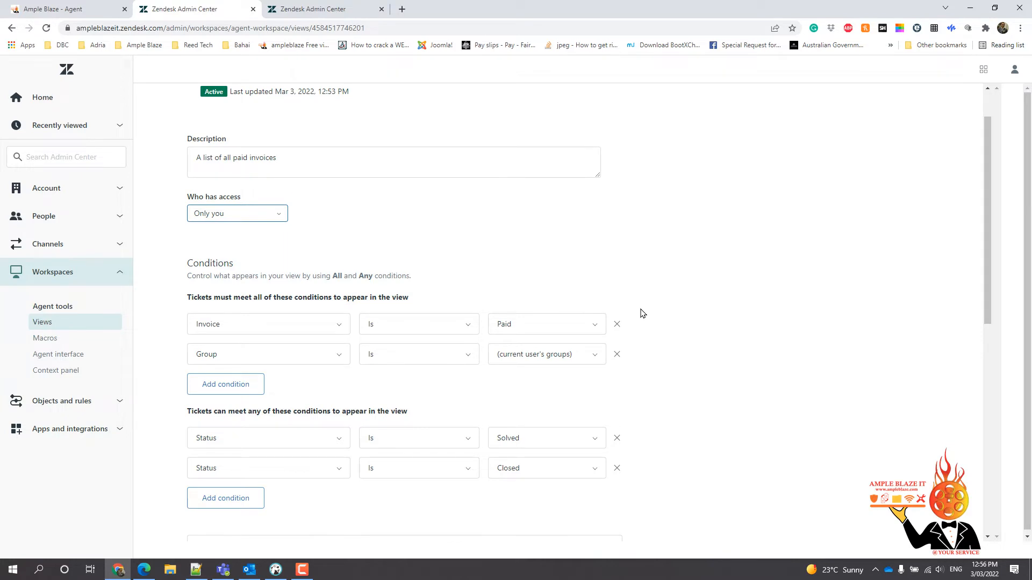
{"action": "mouse_move", "coordinate": [626, 311]}
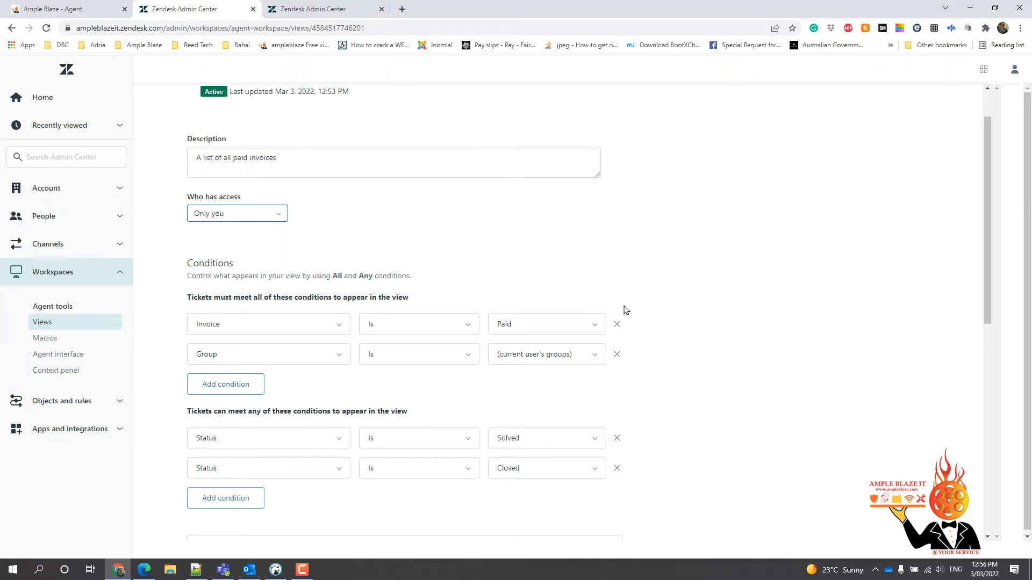
{"action": "mouse_move", "coordinate": [206, 309]}
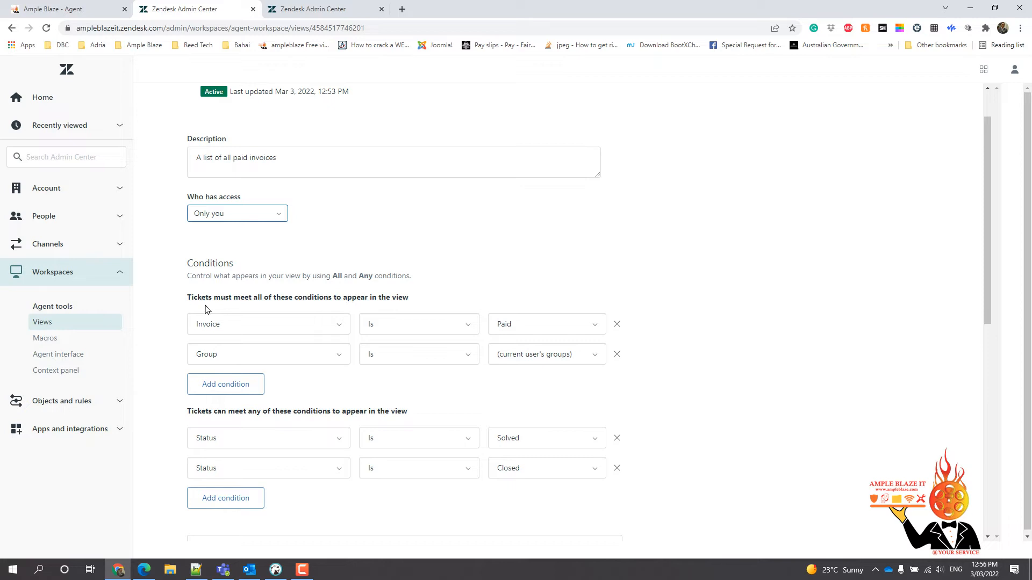
{"action": "mouse_move", "coordinate": [294, 308]}
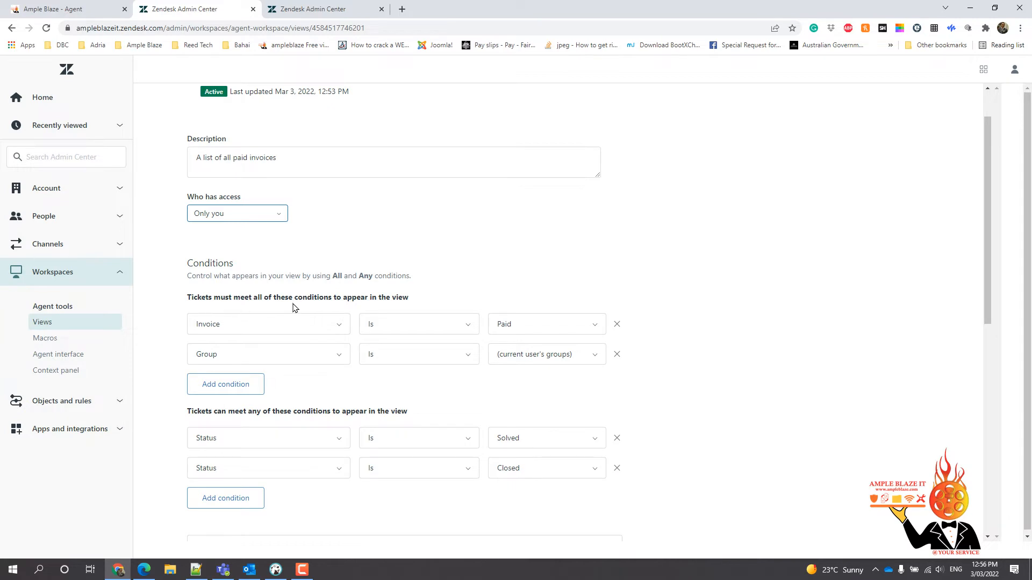
{"action": "mouse_move", "coordinate": [379, 309]}
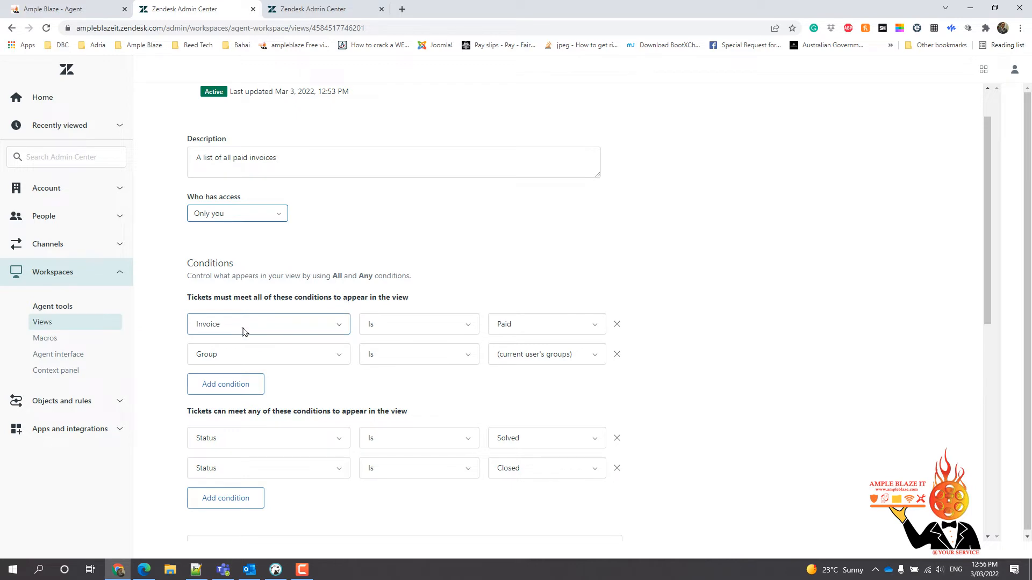
{"action": "mouse_move", "coordinate": [244, 323]}
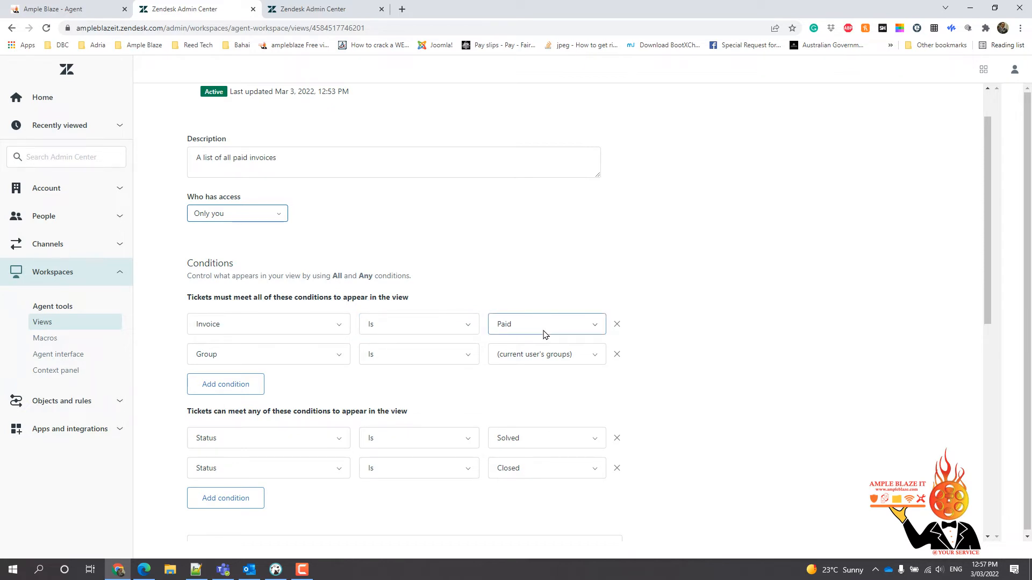
{"action": "left_click", "coordinate": [544, 323]}
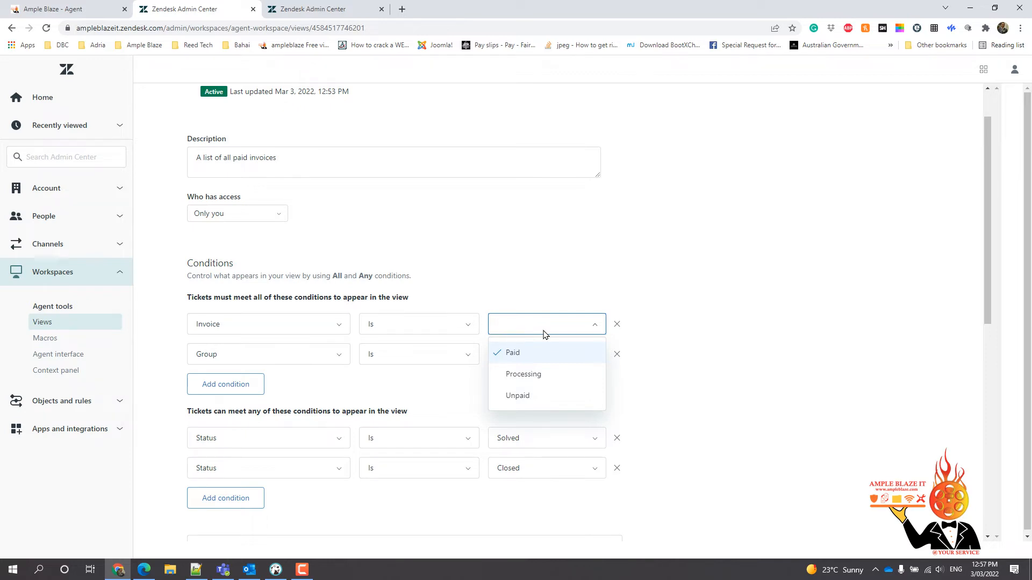
{"action": "left_click", "coordinate": [511, 352]}
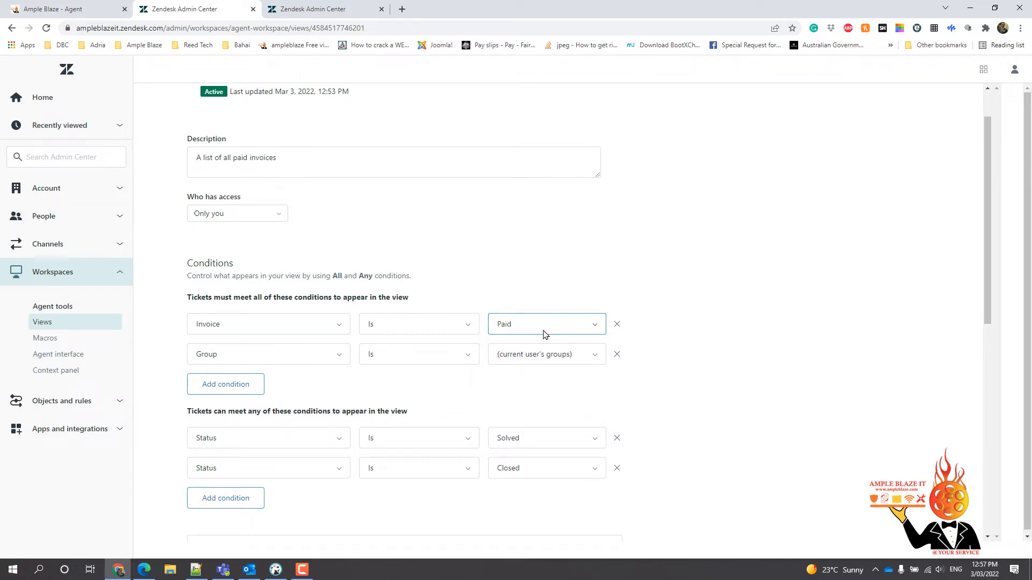
{"action": "mouse_move", "coordinate": [450, 323]}
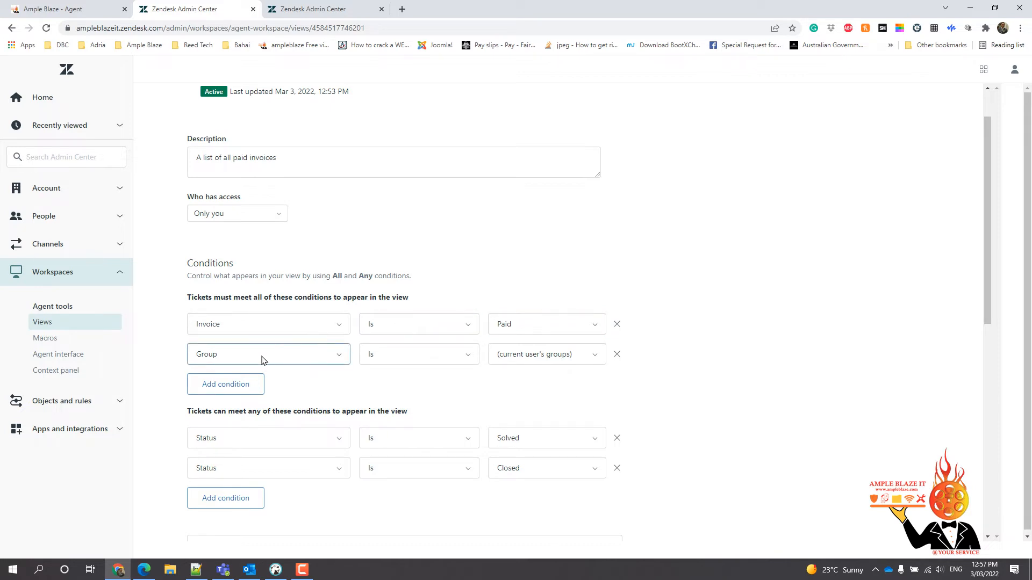
{"action": "mouse_move", "coordinate": [264, 355]}
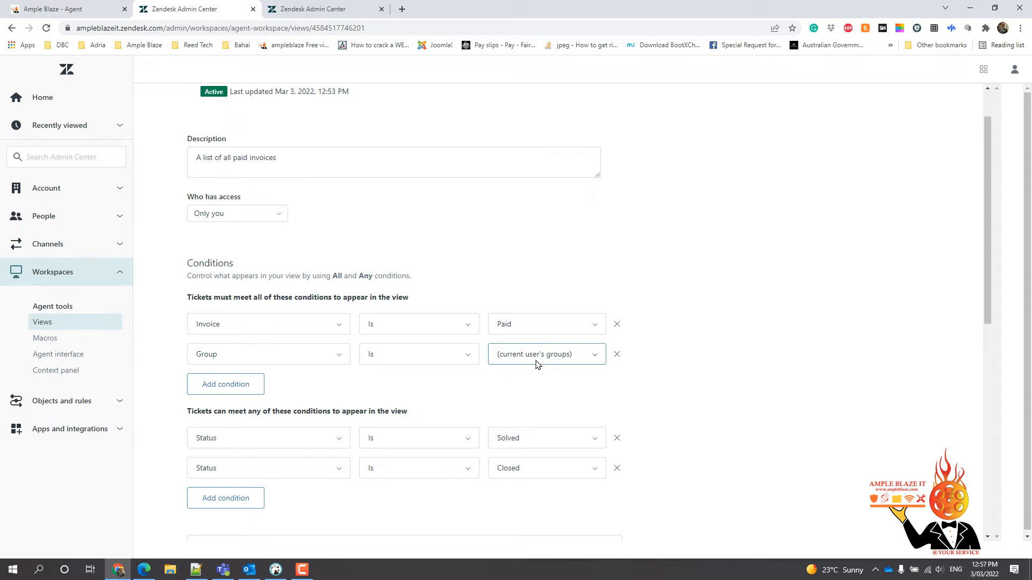
{"action": "mouse_move", "coordinate": [536, 362]}
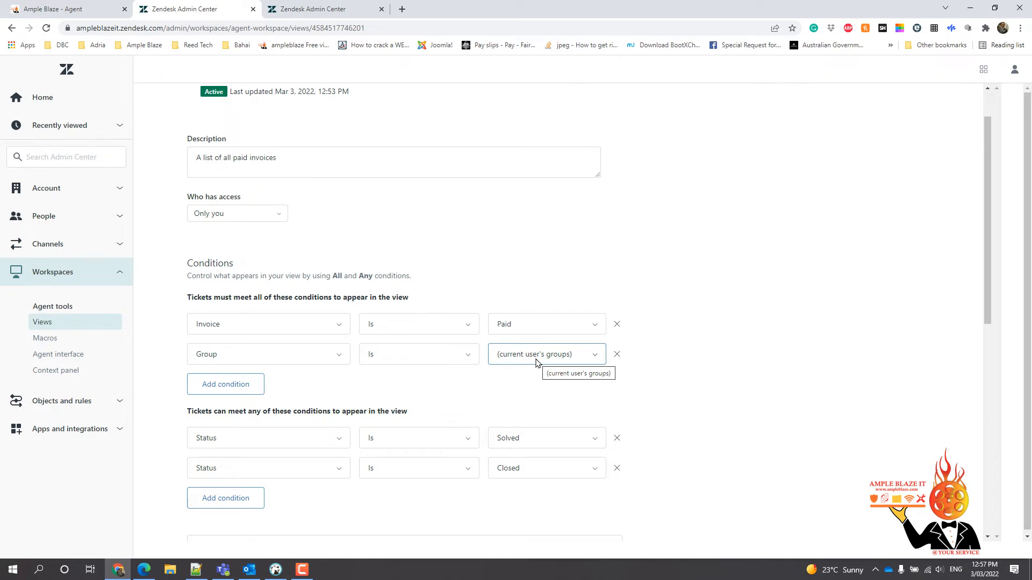
{"action": "mouse_move", "coordinate": [552, 359]}
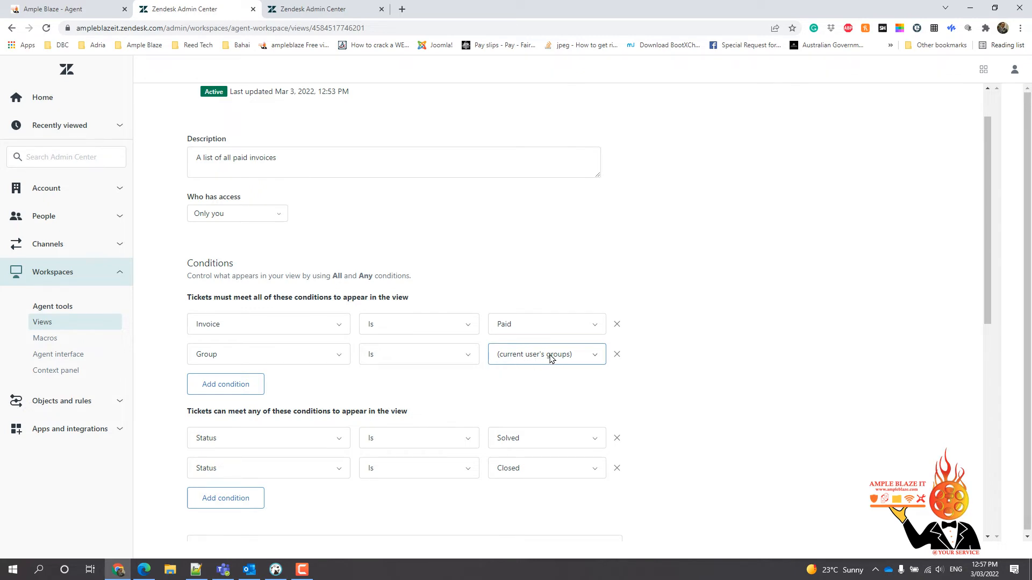
{"action": "mouse_move", "coordinate": [517, 365]}
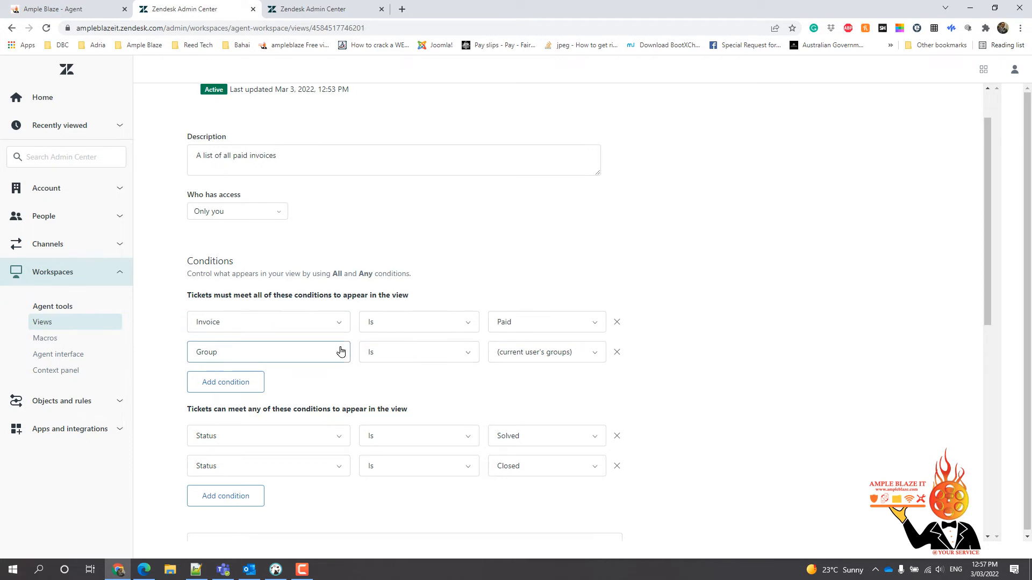
{"action": "scroll", "scroll_direction": "down", "scroll_amount": 3}
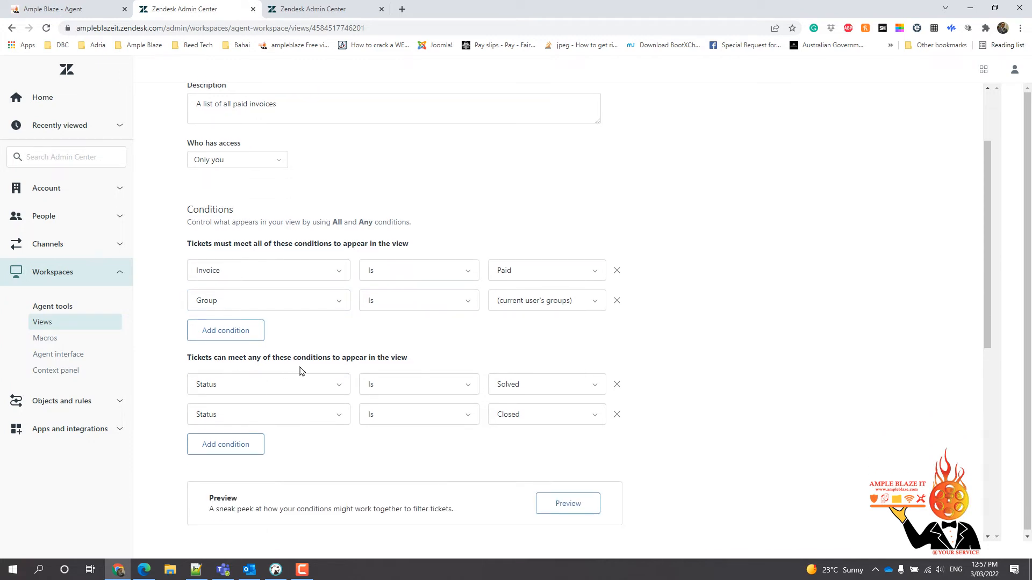
{"action": "mouse_move", "coordinate": [353, 372]}
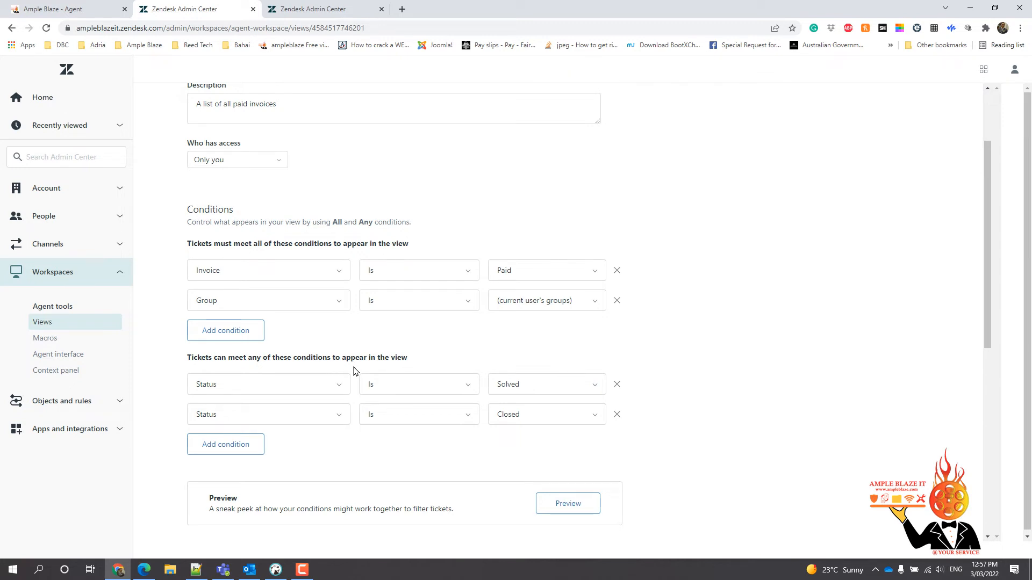
{"action": "mouse_move", "coordinate": [361, 370]}
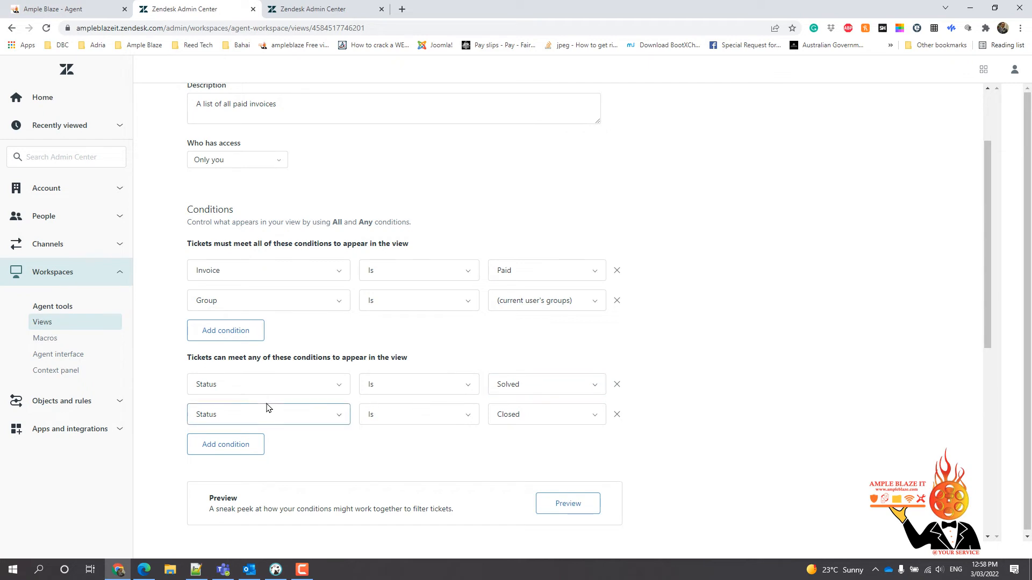
{"action": "mouse_move", "coordinate": [791, 359]}
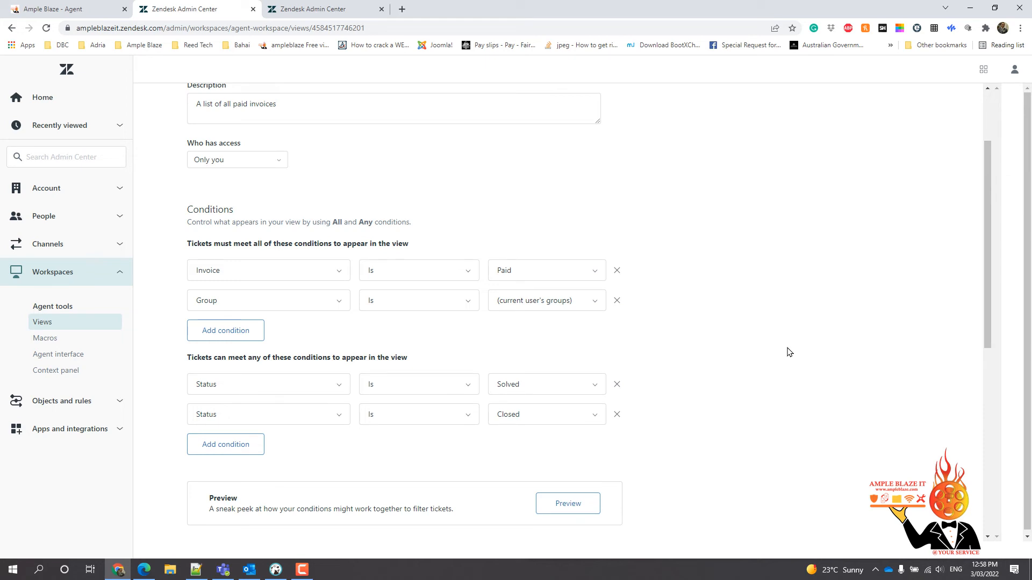
{"action": "scroll", "scroll_direction": "down", "scroll_amount": 3}
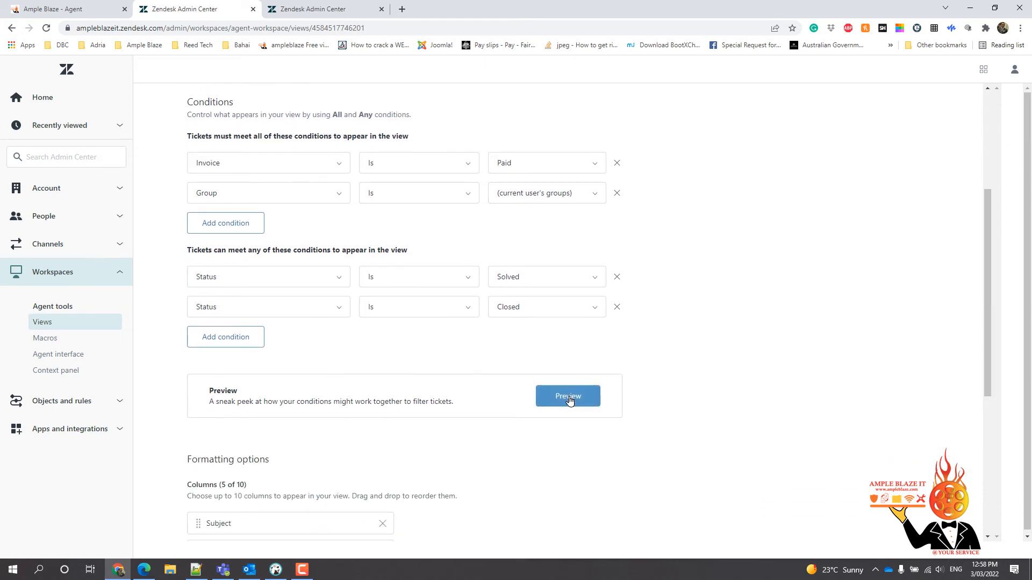
Preview the view's conditions, listing 7 matching solved or closed tickets
{"action": "left_click", "coordinate": [567, 395]}
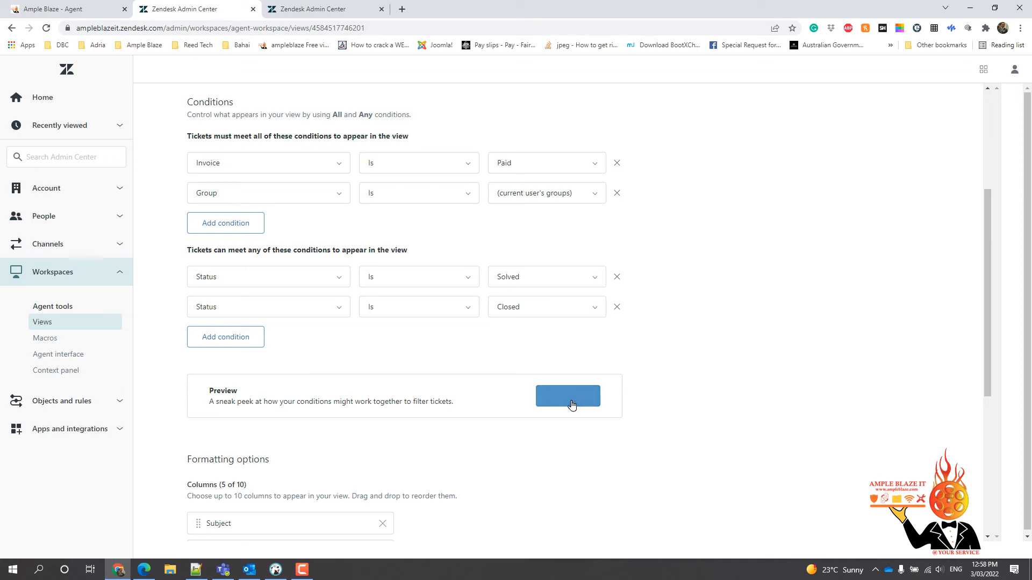
{"action": "left_click", "coordinate": [568, 404]}
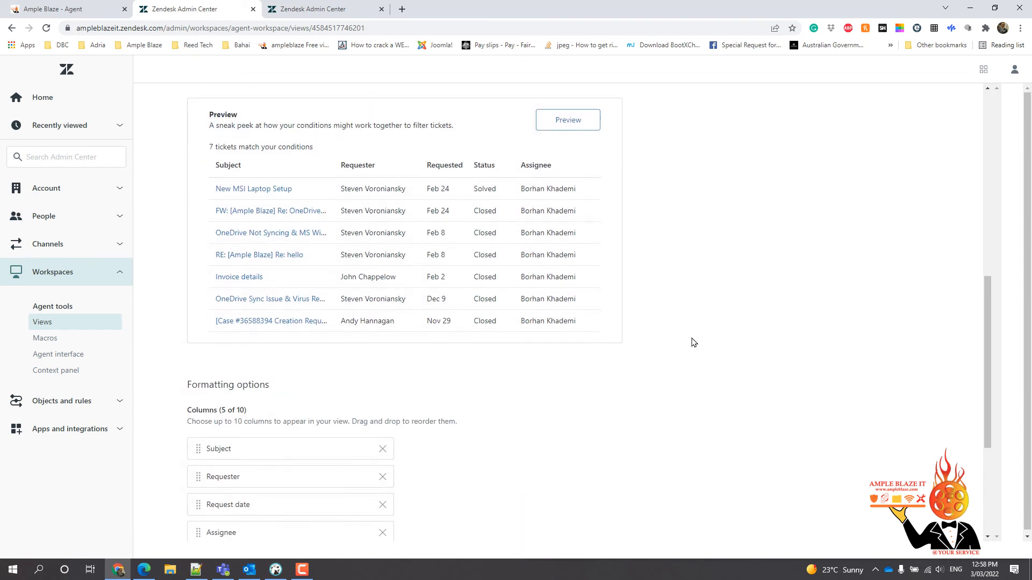
{"action": "scroll", "scroll_direction": "up", "scroll_amount": 3}
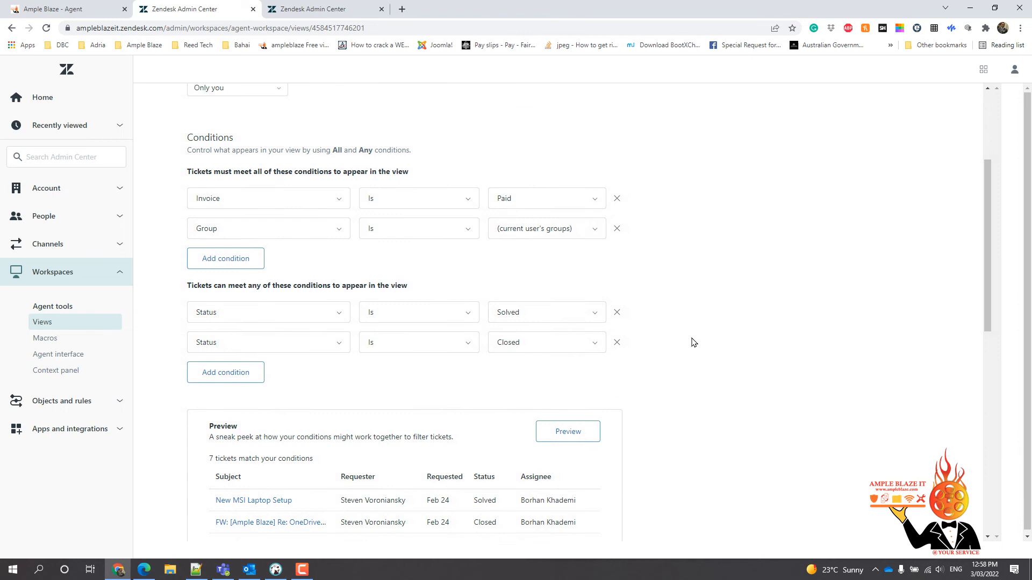
{"action": "scroll", "scroll_direction": "up", "scroll_amount": 3}
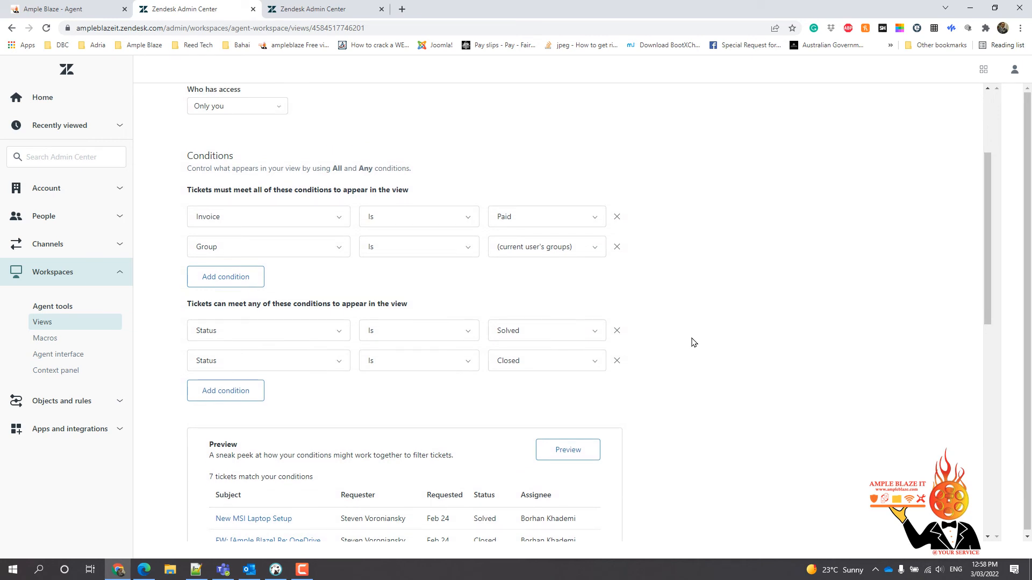
{"action": "scroll", "scroll_direction": "up", "scroll_amount": 3}
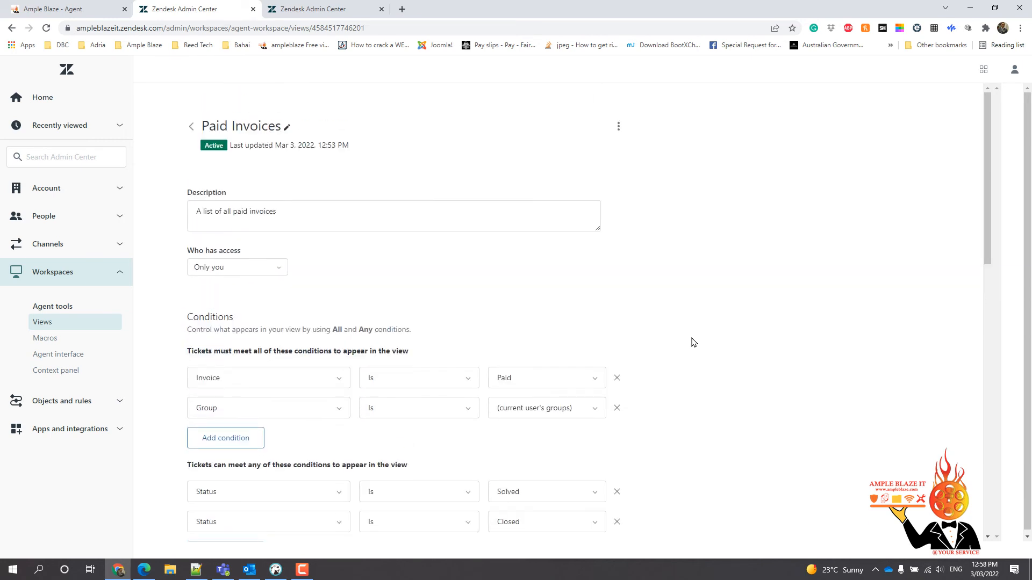
{"action": "scroll", "scroll_direction": "down", "scroll_amount": 3}
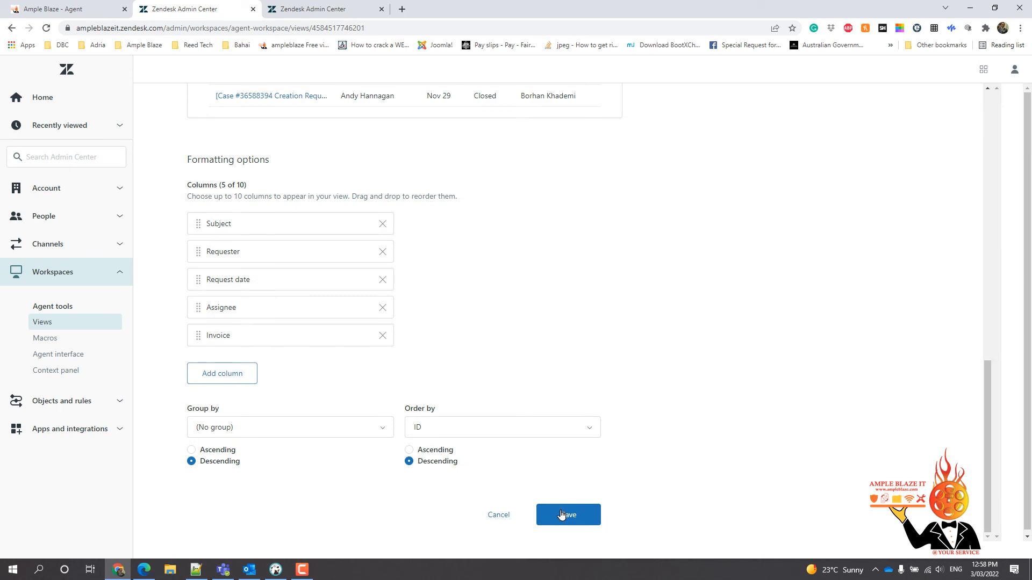
Save the Paid Invoices view, returning to the Views list with a success confirmation
{"action": "left_click", "coordinate": [567, 514]}
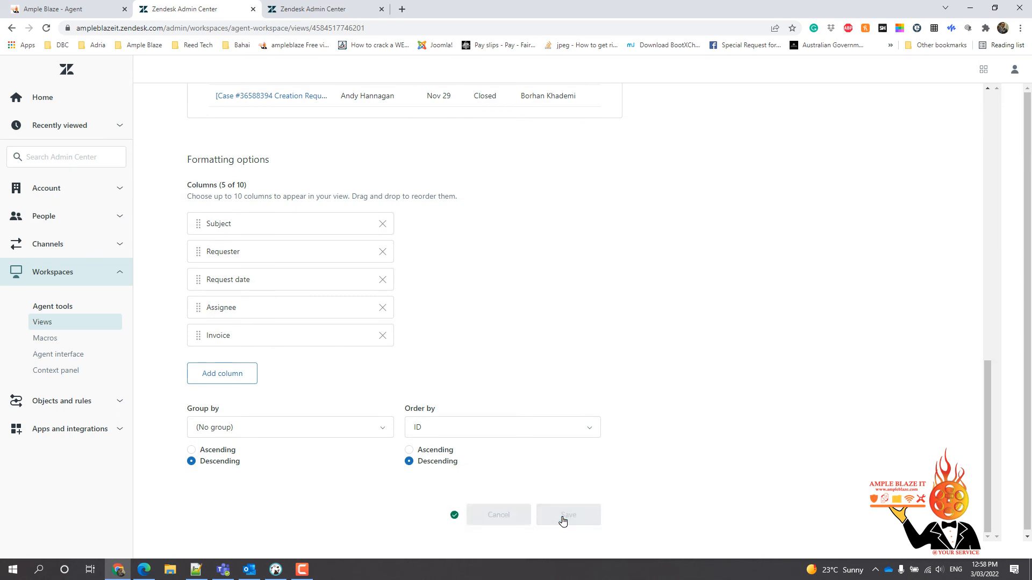
{"action": "left_click", "coordinate": [568, 515]}
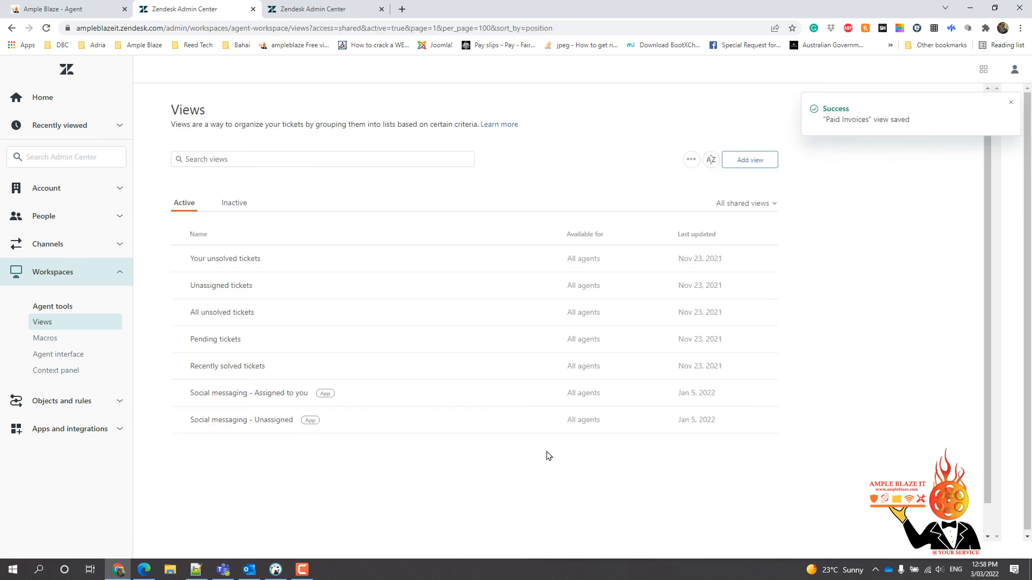
{"action": "mouse_move", "coordinate": [366, 228]}
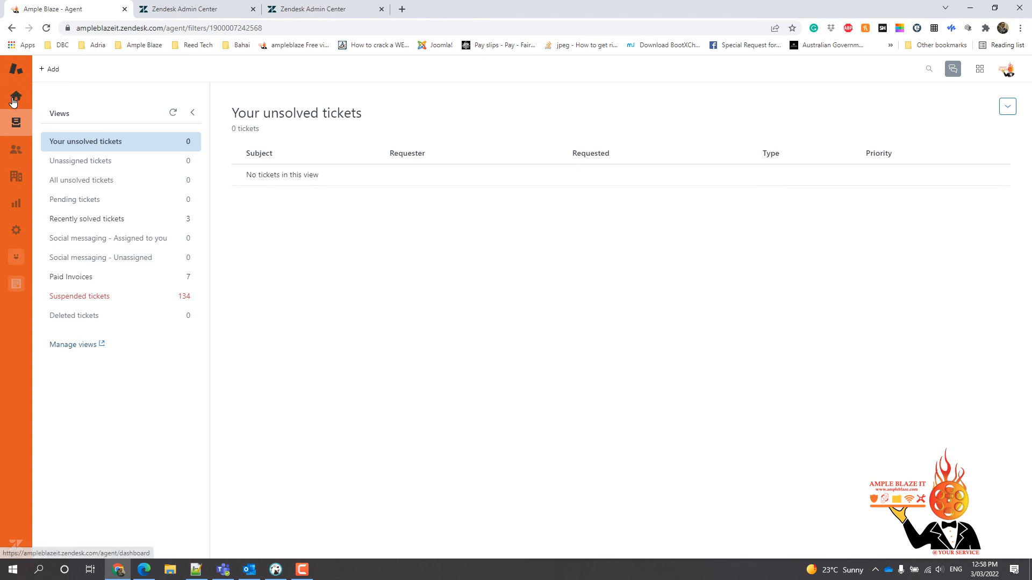
Reload the Agent Workspace views so Paid Invoices shows under Your views with 7 tickets
{"action": "left_click", "coordinate": [16, 95]}
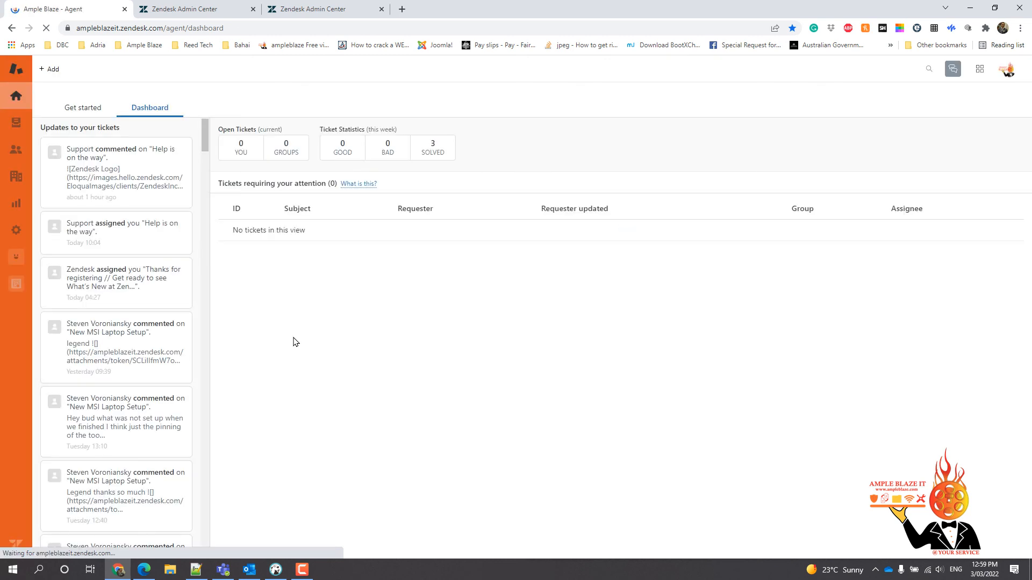
{"action": "mouse_move", "coordinate": [222, 279]}
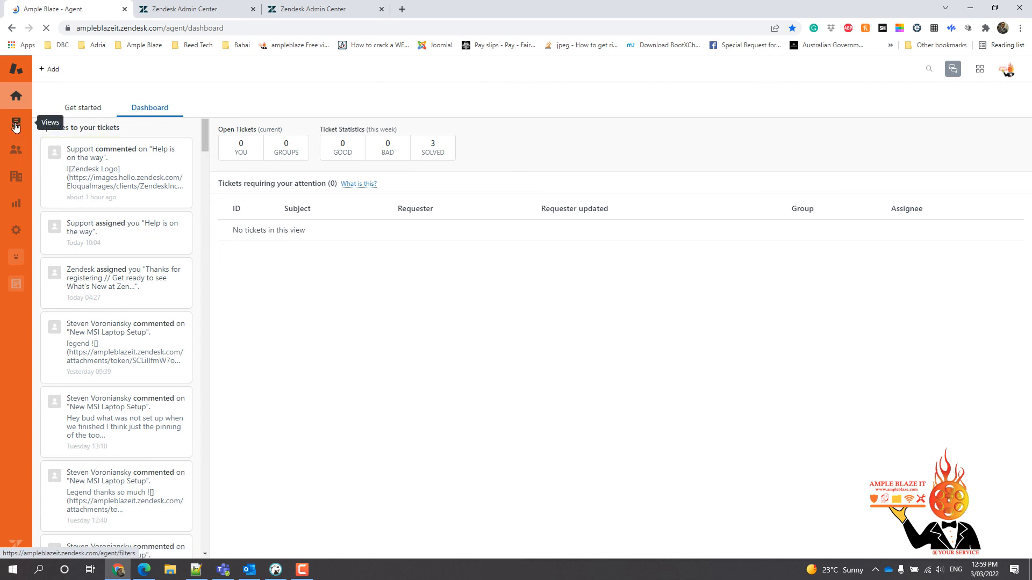
{"action": "left_click", "coordinate": [16, 122]}
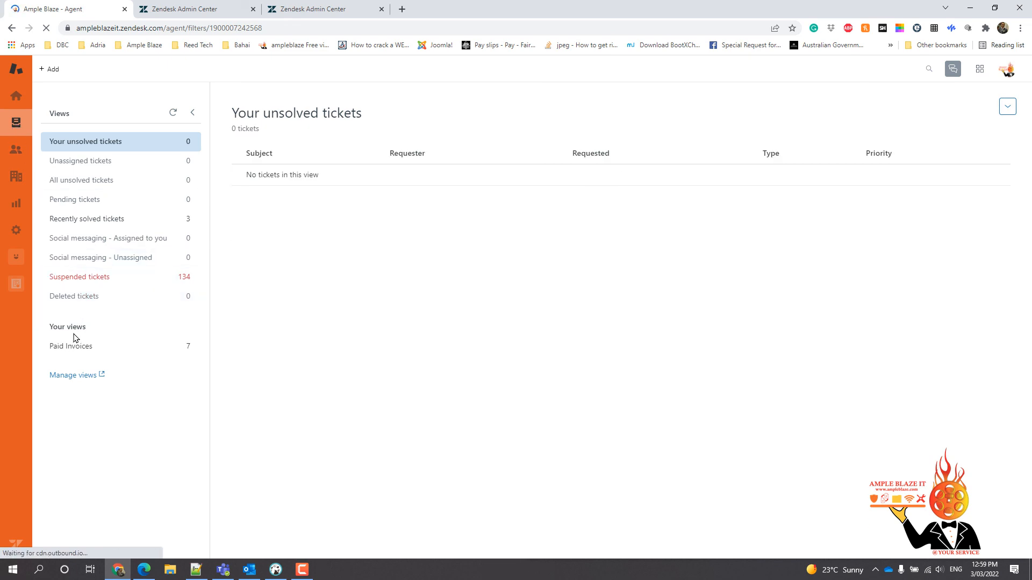
{"action": "mouse_move", "coordinate": [78, 325]}
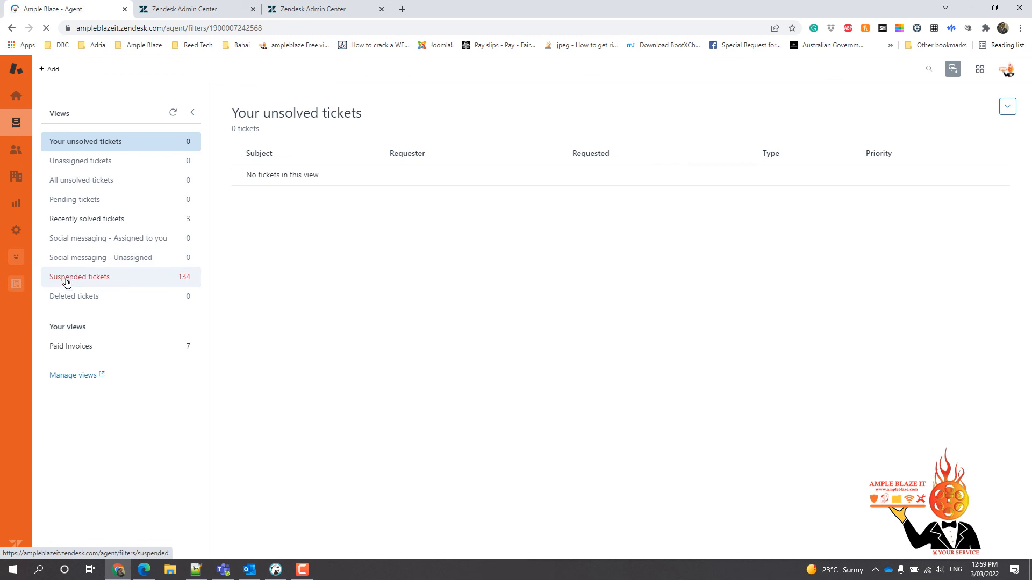
{"action": "mouse_move", "coordinate": [93, 356]}
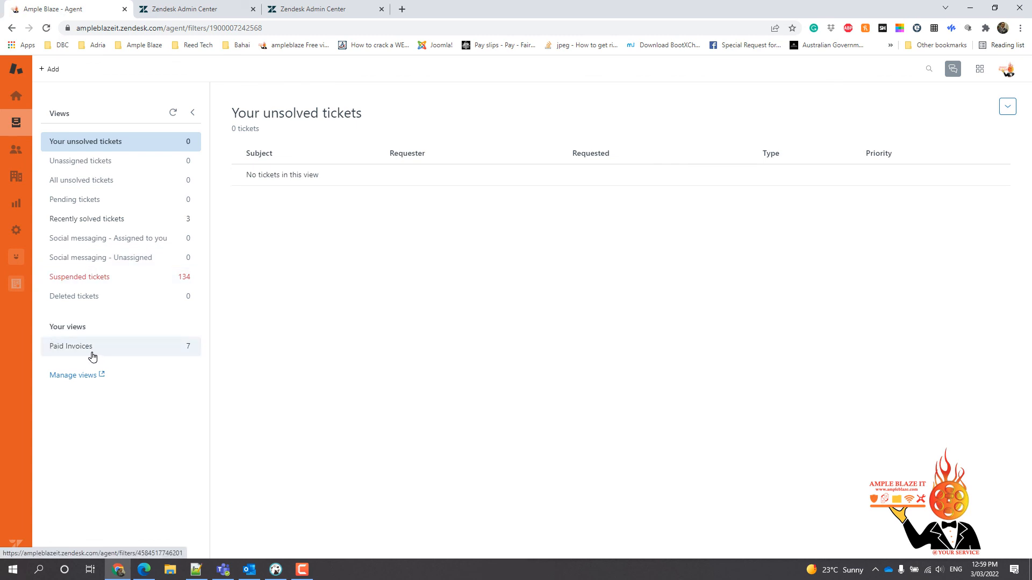
{"action": "mouse_move", "coordinate": [71, 348]}
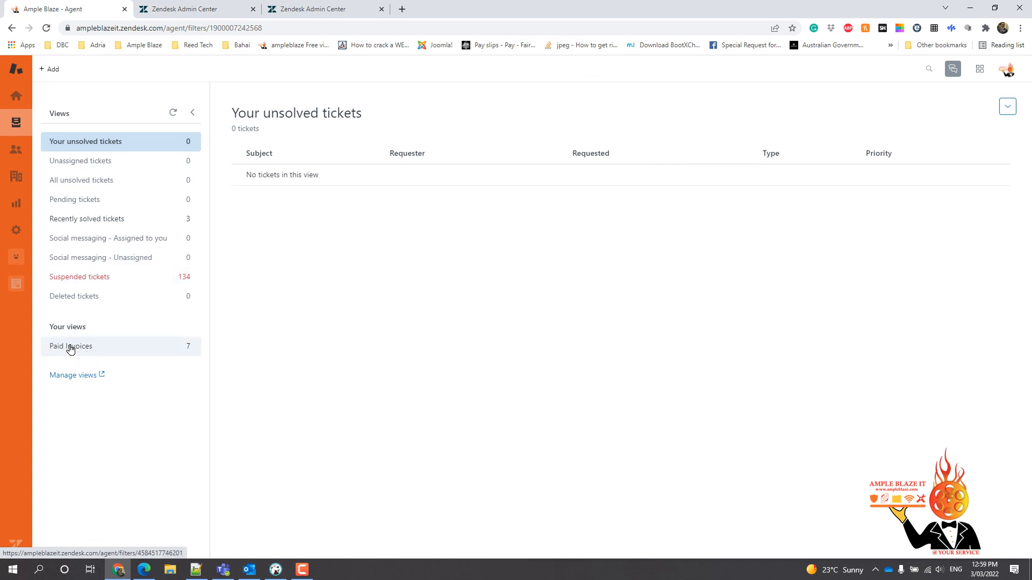